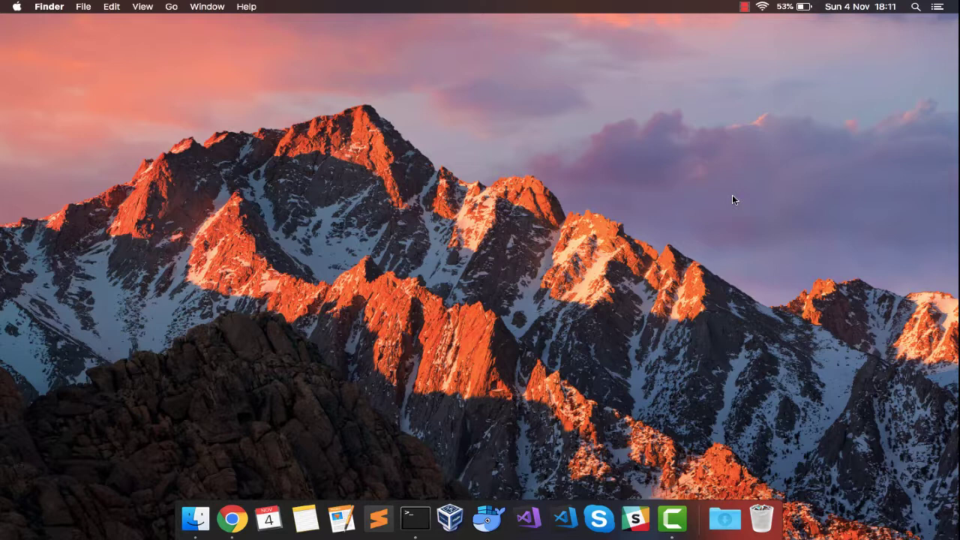
mouse_move(413, 518)
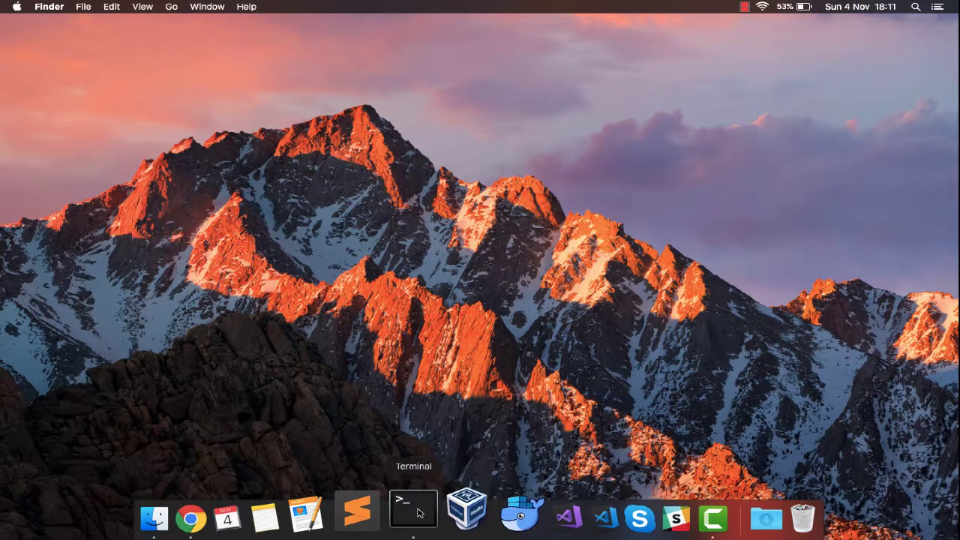
Step: Check the installed .NET Core SDK version (2.1.403) with dotnet --version in Terminal
left_click(413, 514)
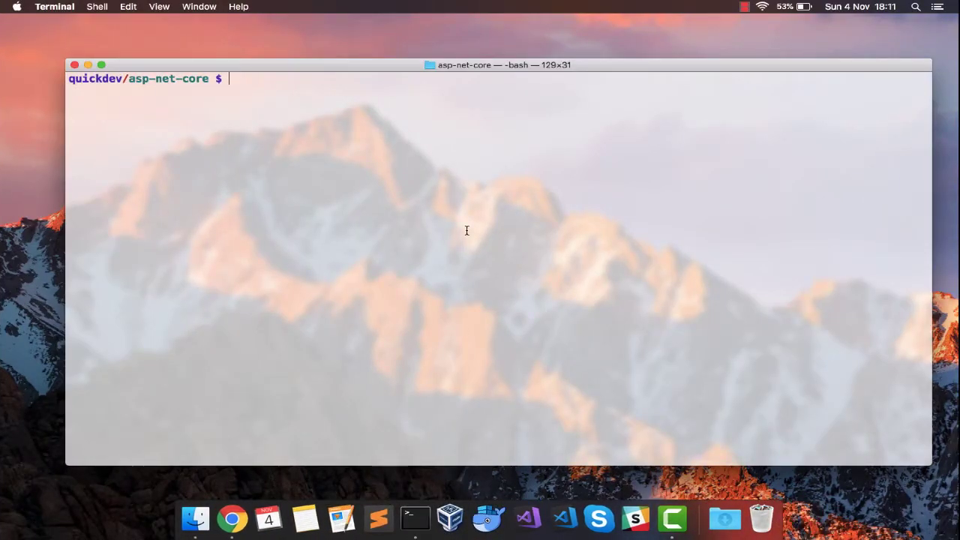
type("dotnet -")
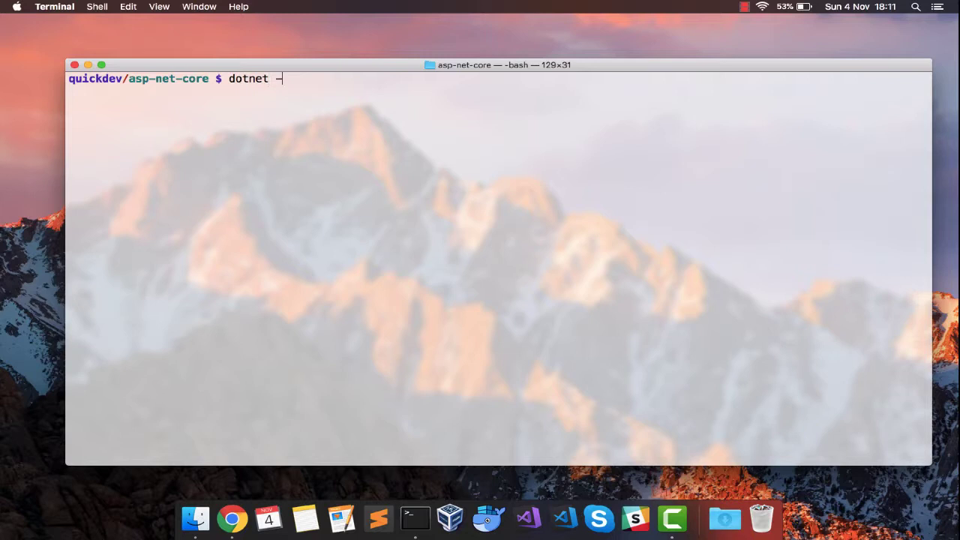
type("-version")
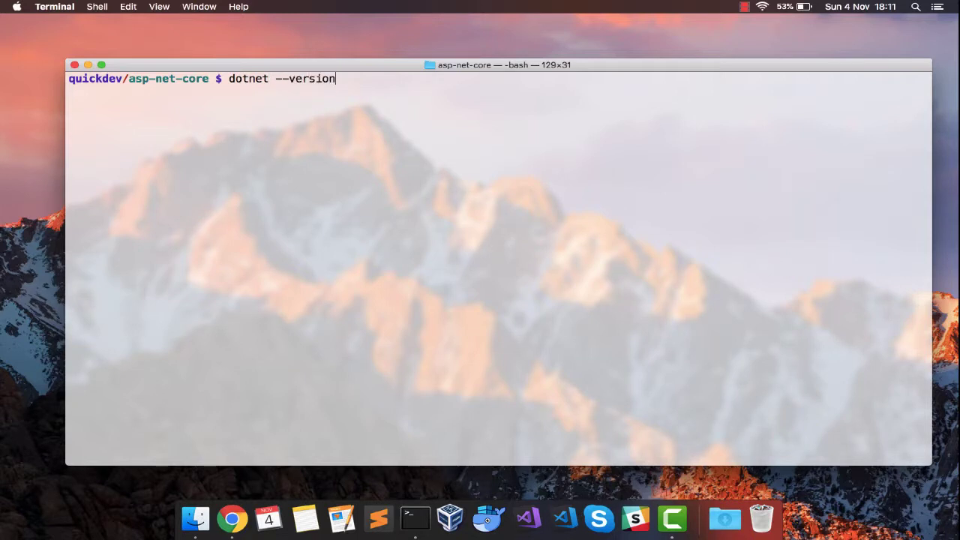
key("Return")
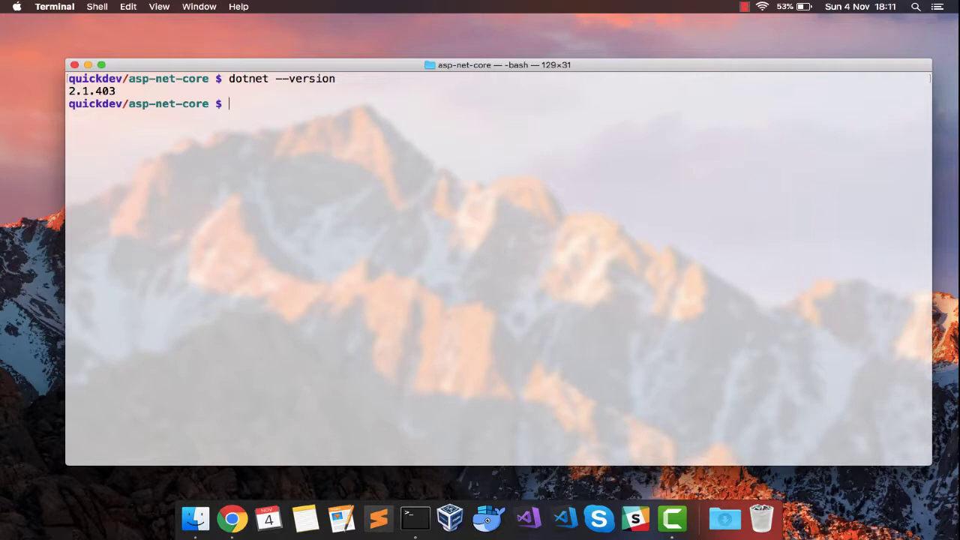
Step: Begin typing a second dotnet command at the prompt
type("do")
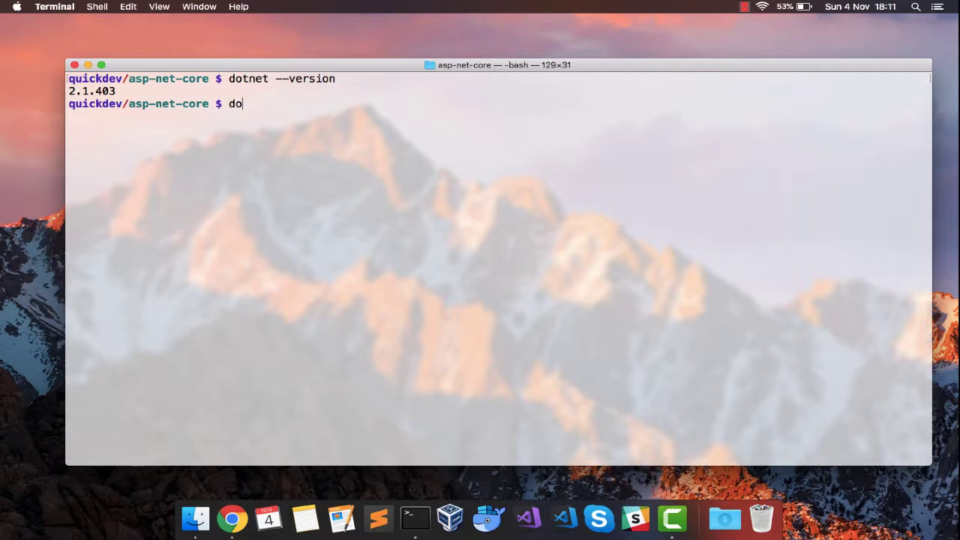
type("tnet")
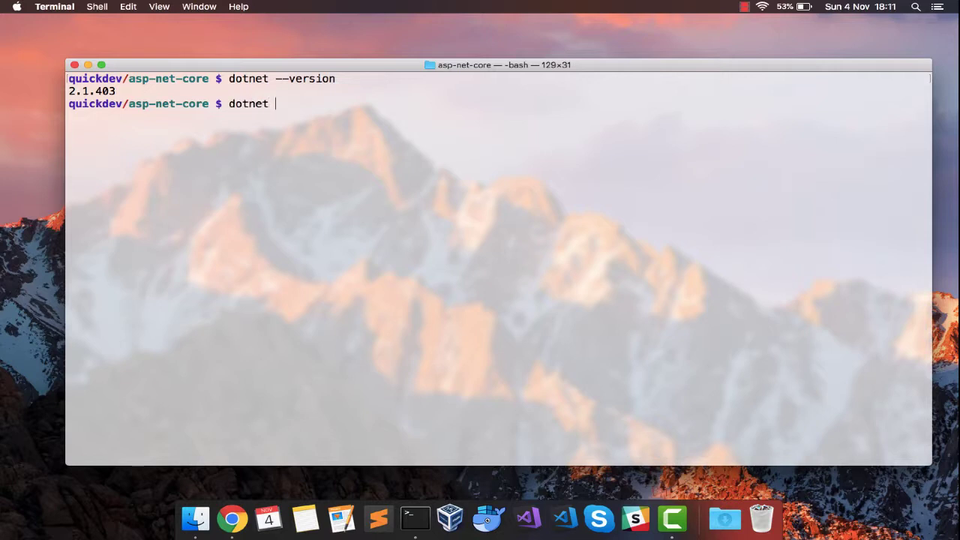
type("new")
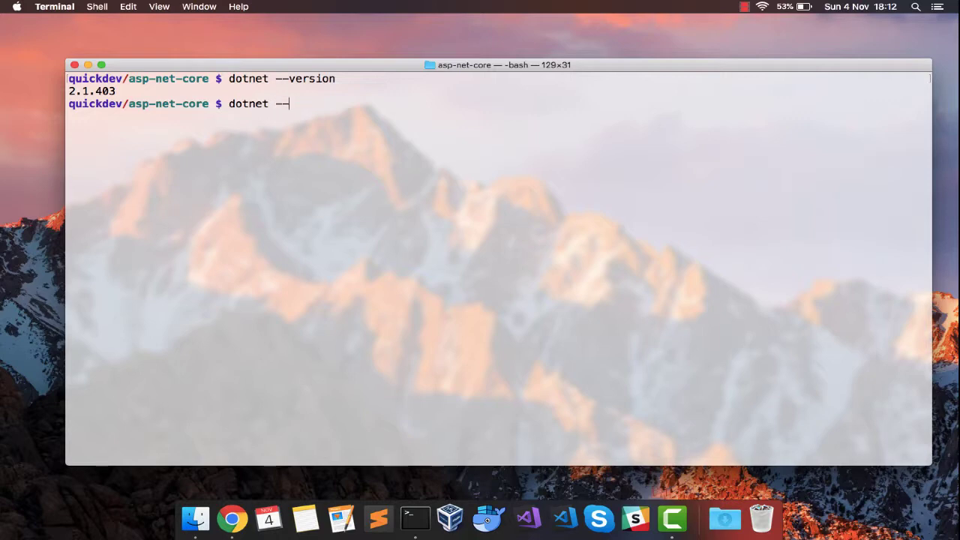
Step: Show the dotnet help listing and scroll through its SDK options and commands
key("Return")
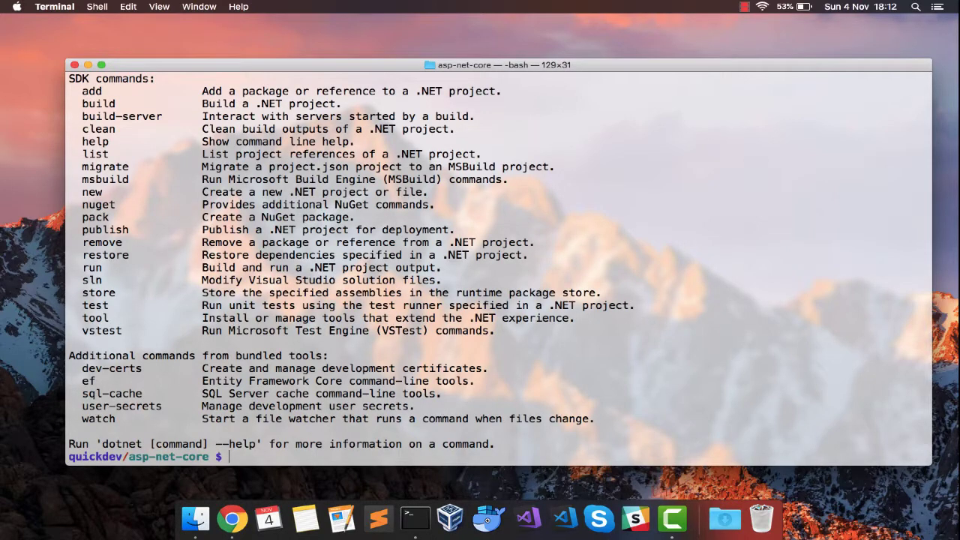
scroll("up", 3)
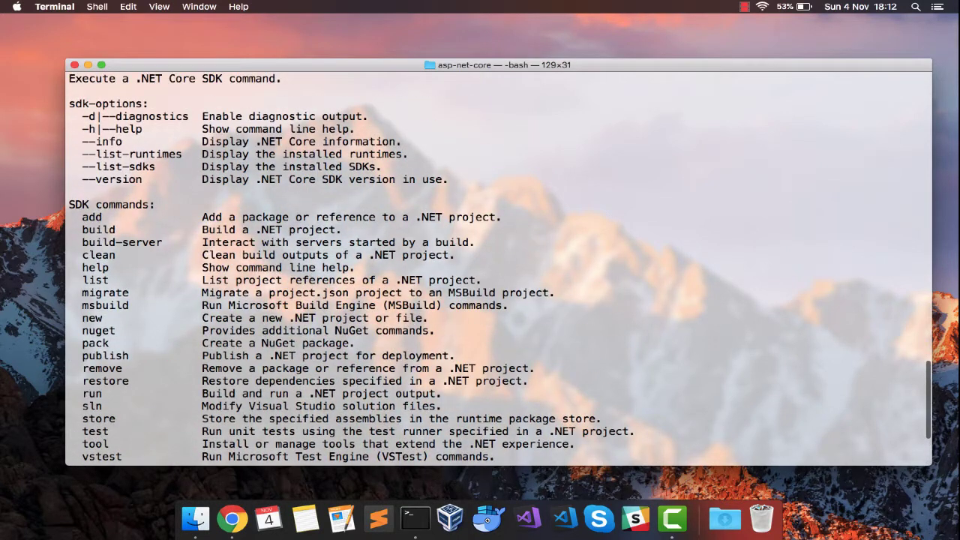
scroll("down", 3)
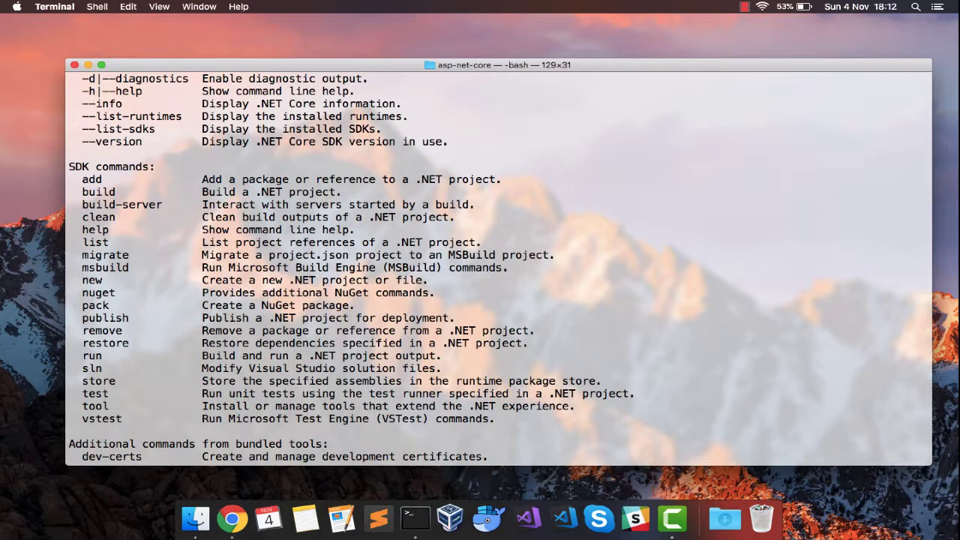
mouse_move(295, 269)
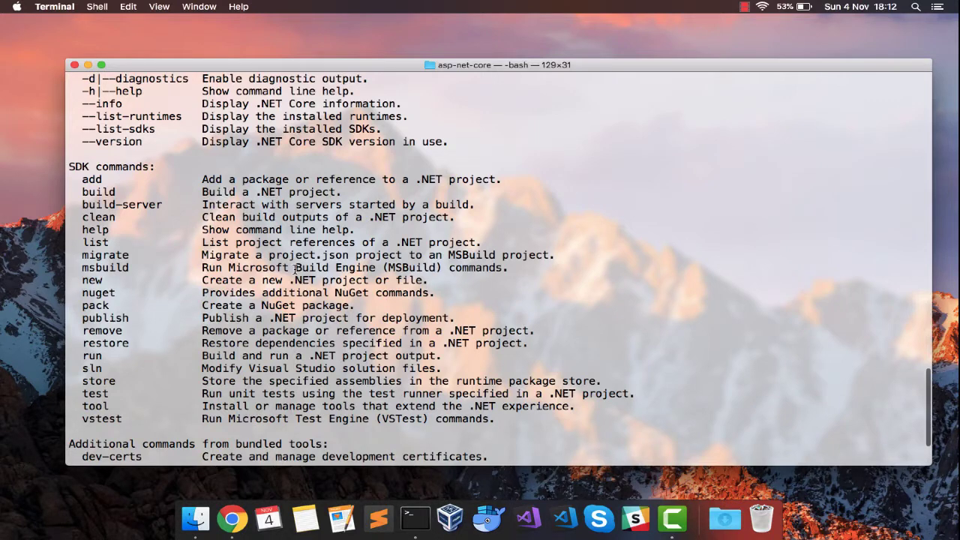
scroll("down", 3)
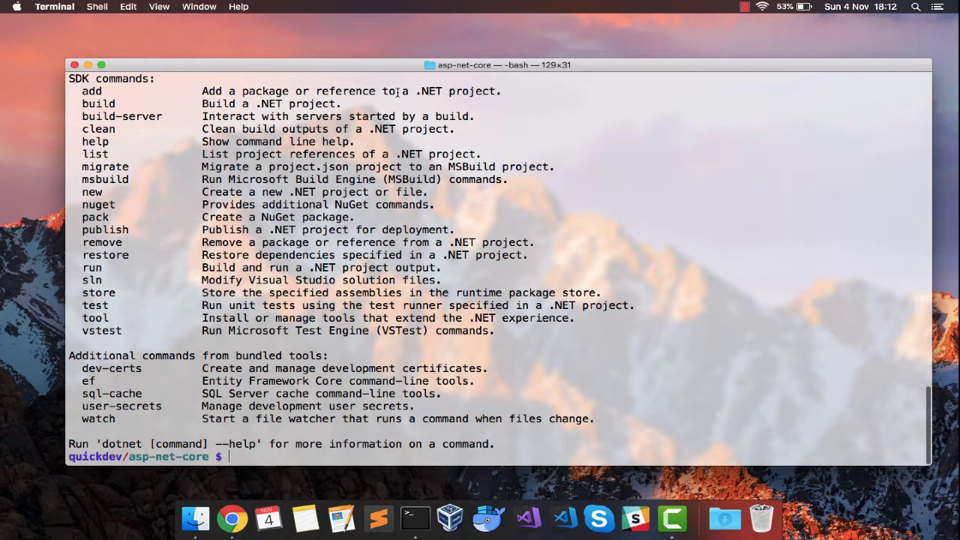
mouse_move(80, 193)
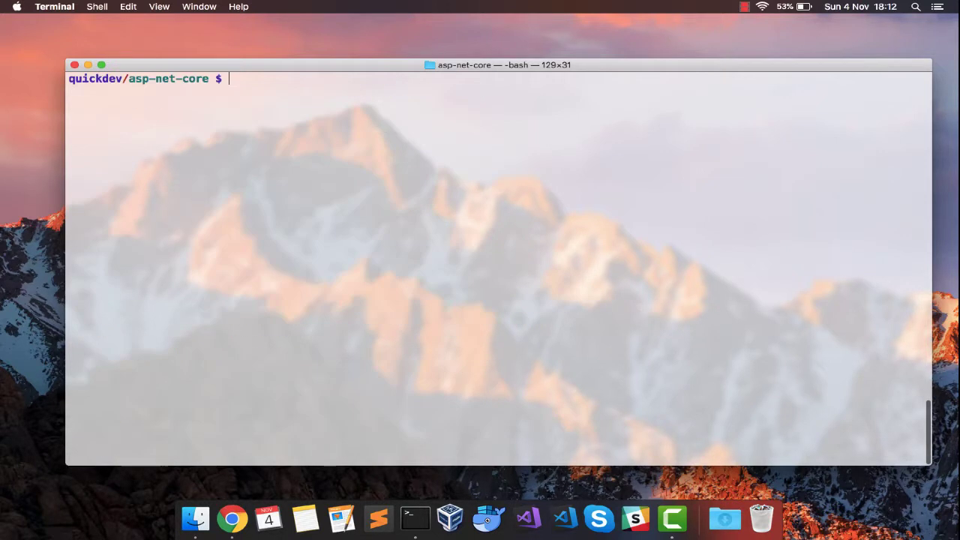
type("dotnet new")
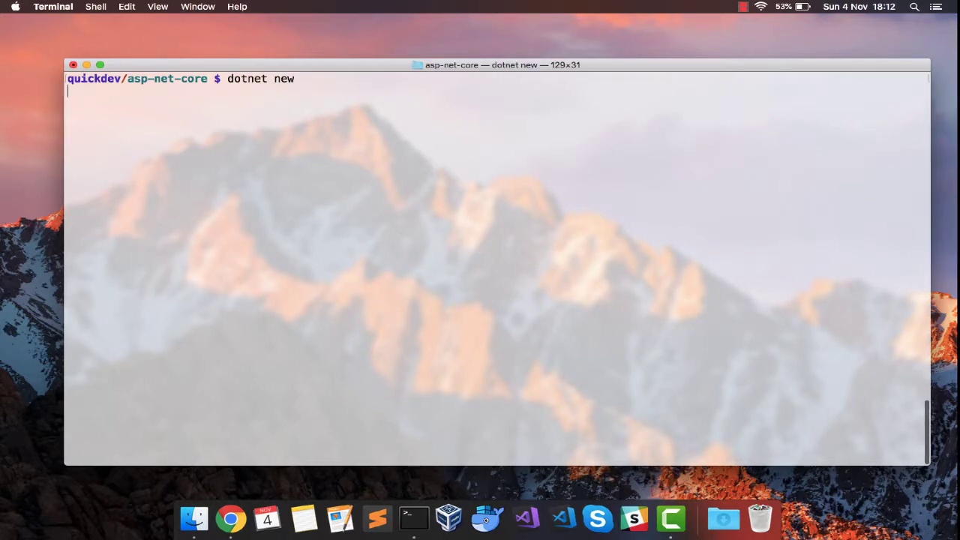
key("Return")
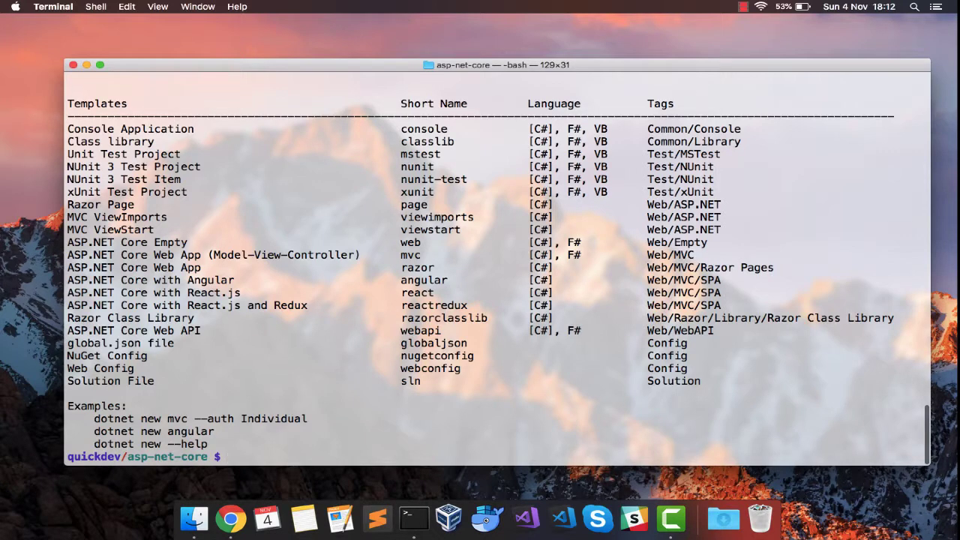
mouse_move(180, 127)
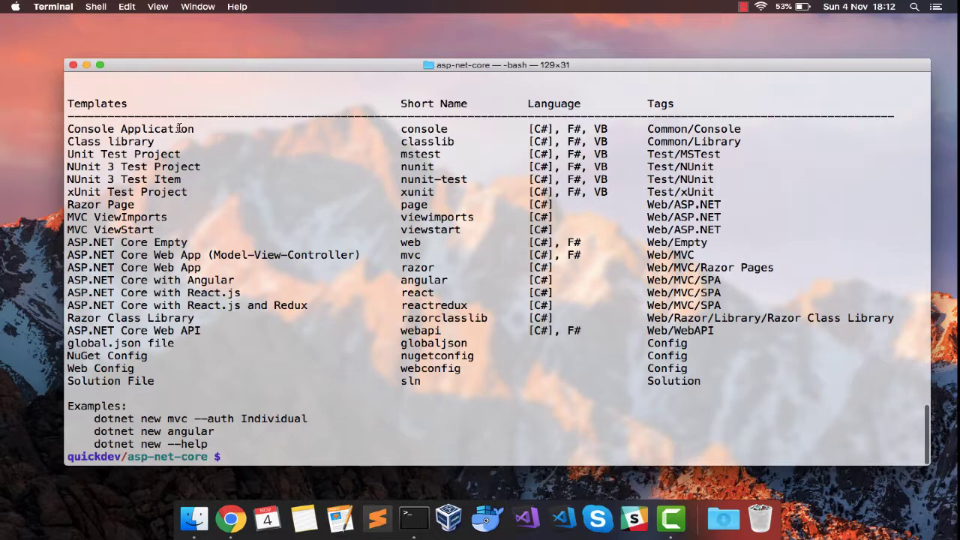
double_click(423, 129)
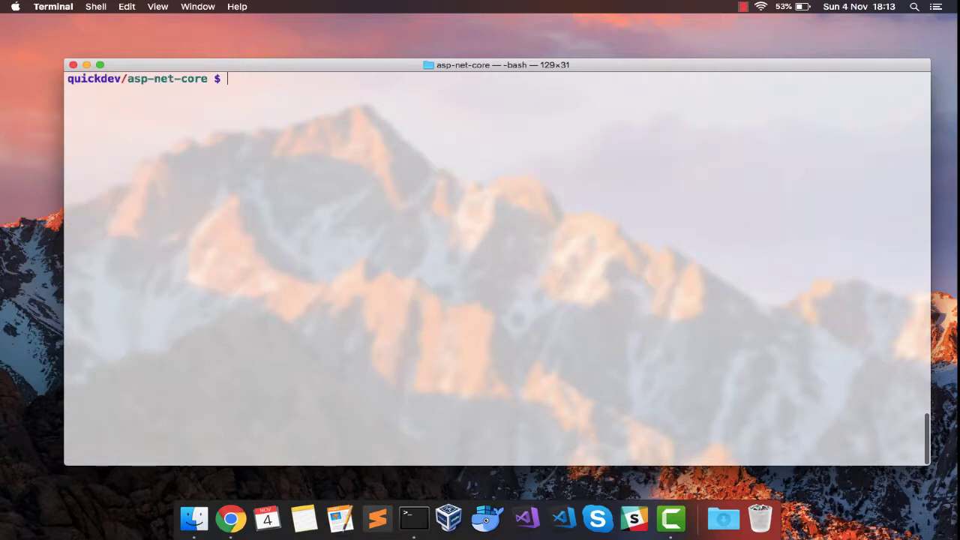
Step: Create a console project named HelloWorld with dotnet new console --name HelloWorld
type("dotnew")
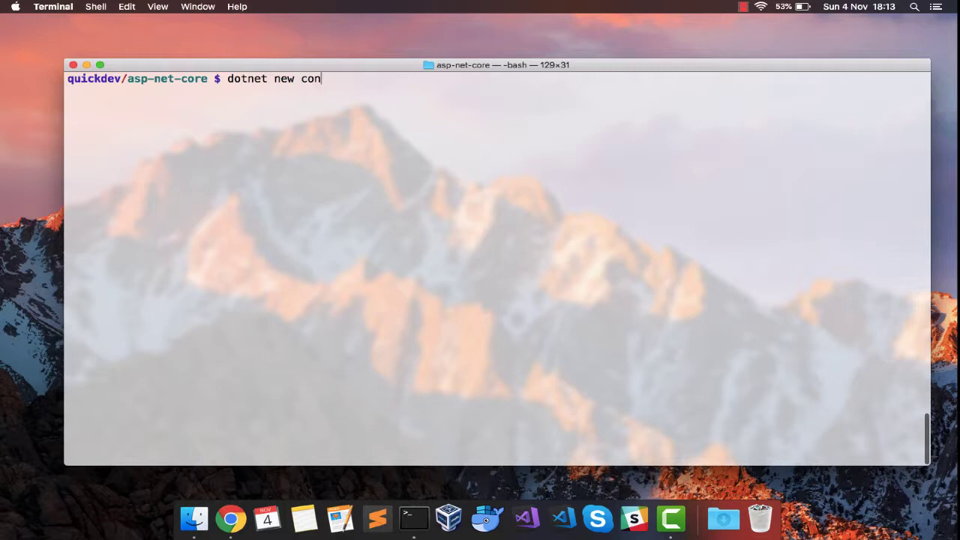
type("sole")
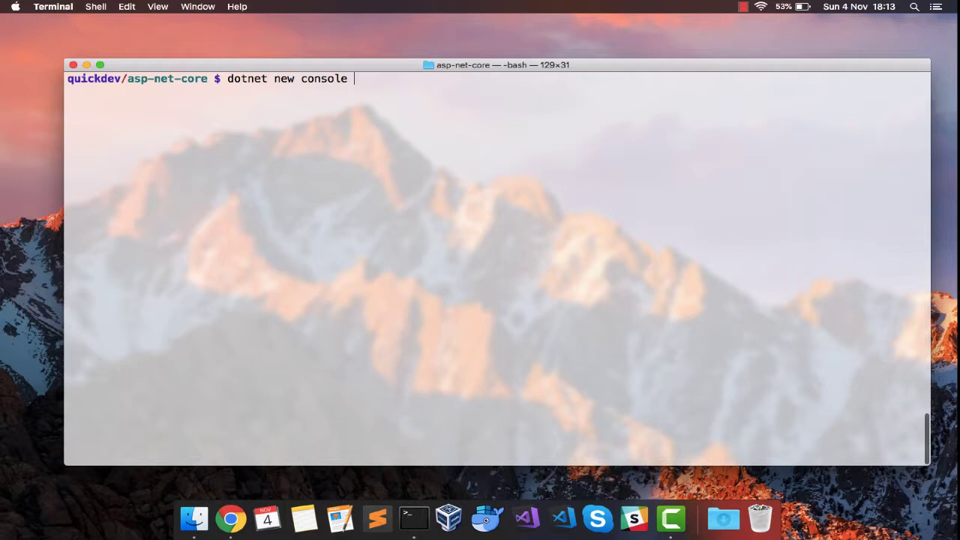
type("--naem")
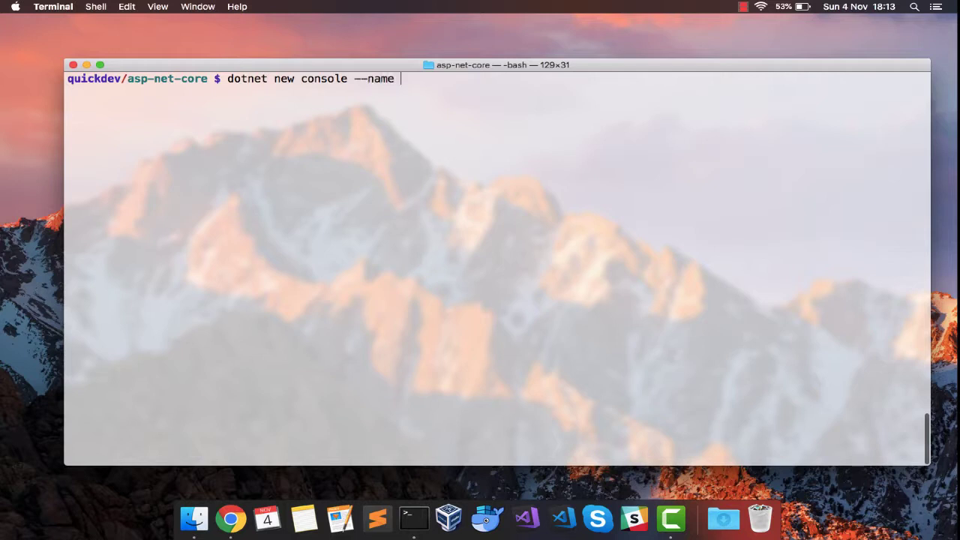
type("He")
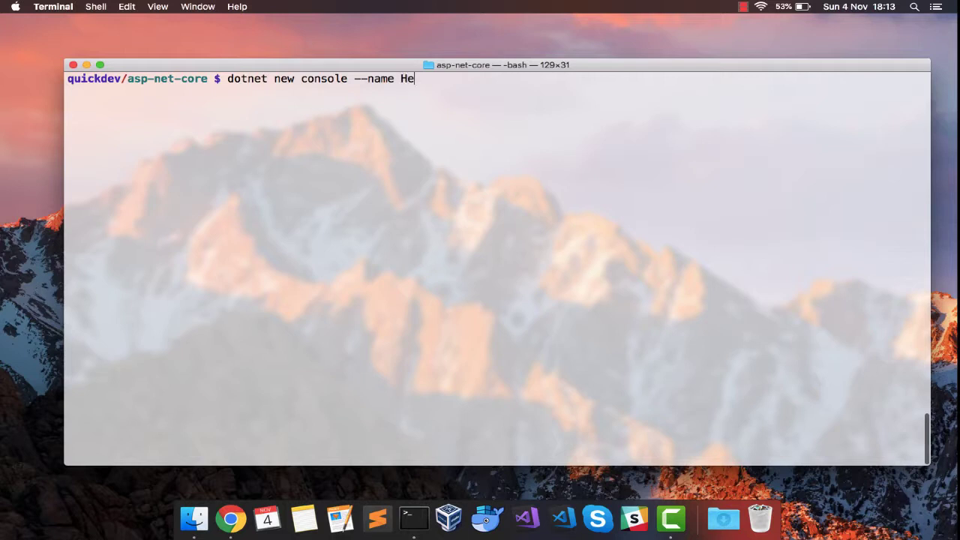
type("lloWor")
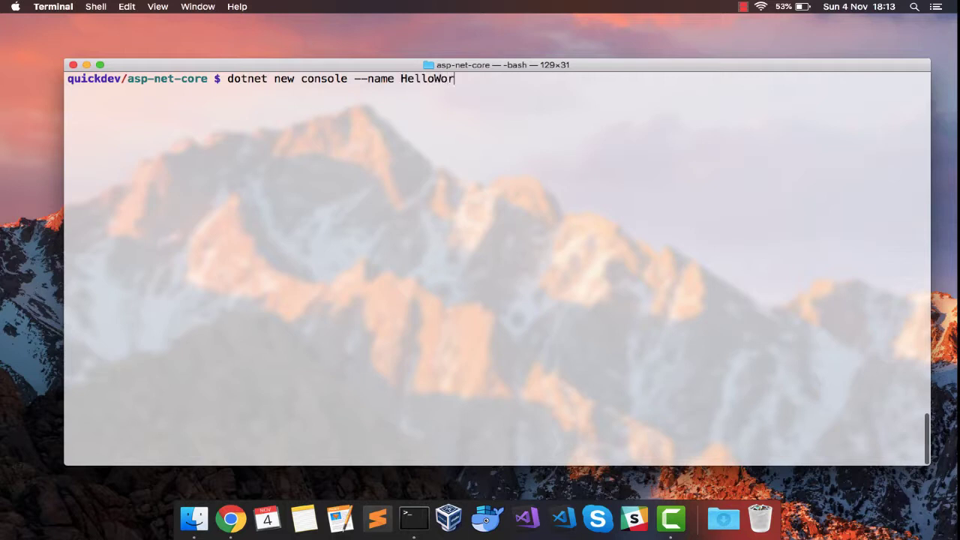
key("Return")
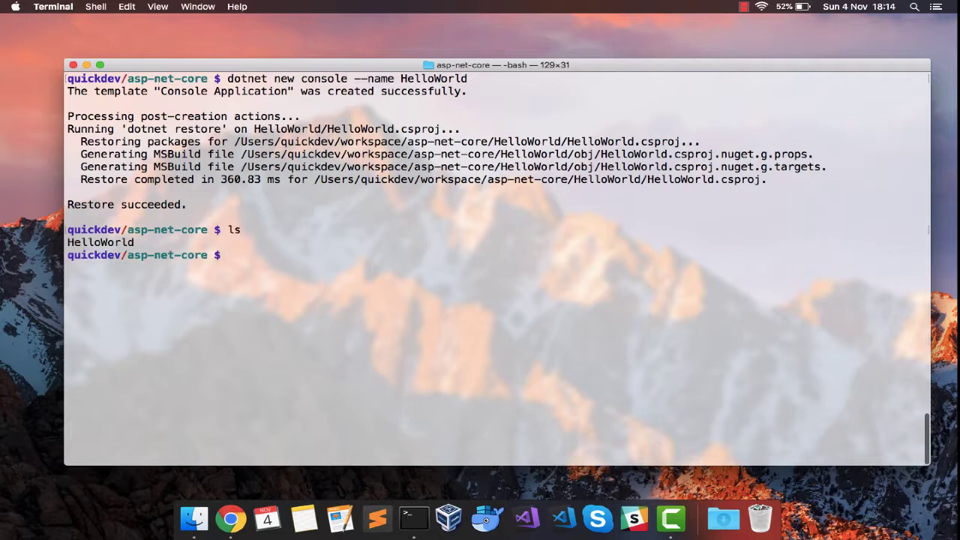
Step: Change into the HelloWorld/ folder and start typing a subl command for Program.cs
type("cd HelloWorld/")
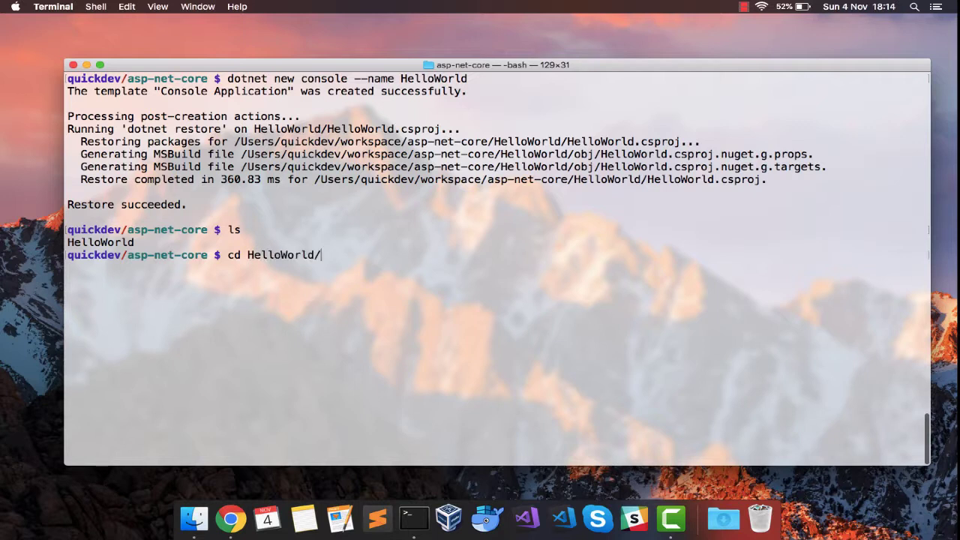
key("Return")
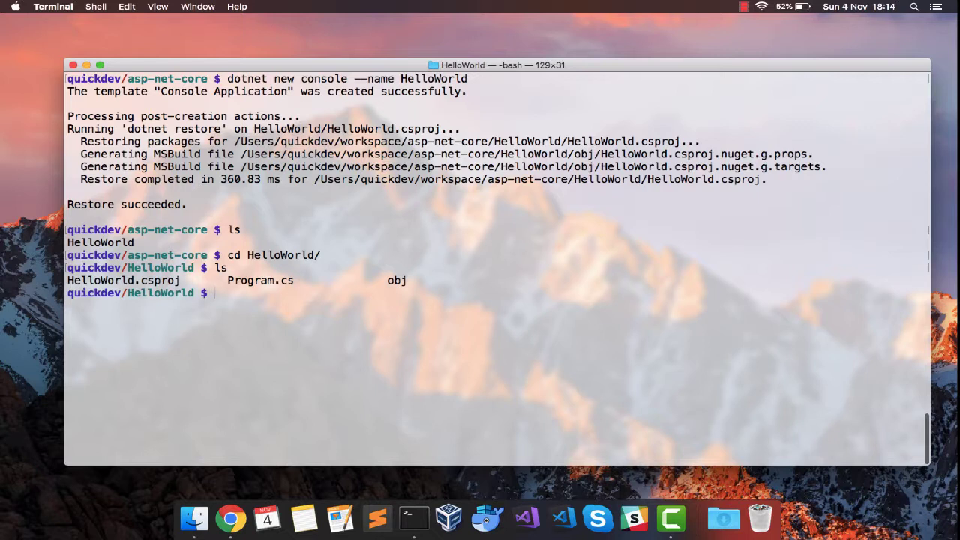
type("sub")
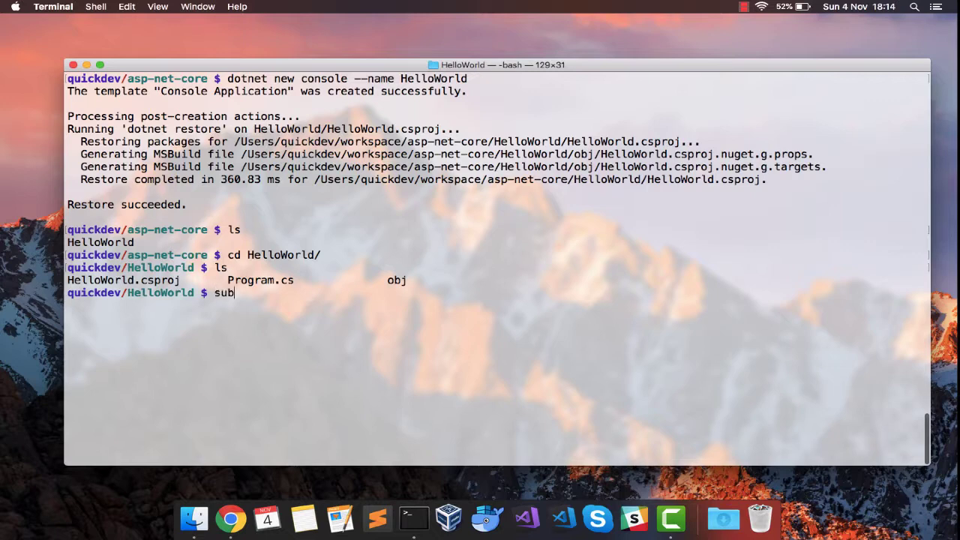
type("l Pr")
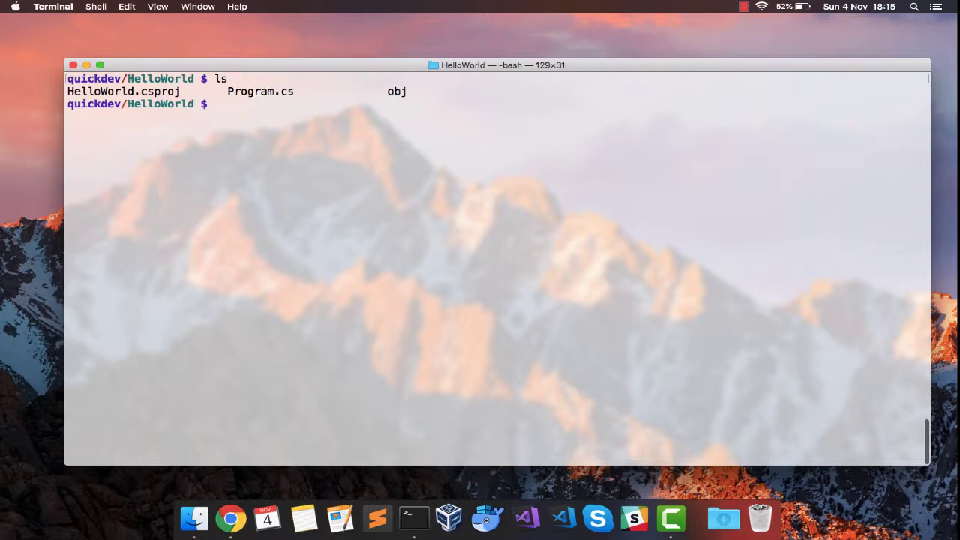
Step: Display the contents of HelloWorld.csproj with cat
type("cat")
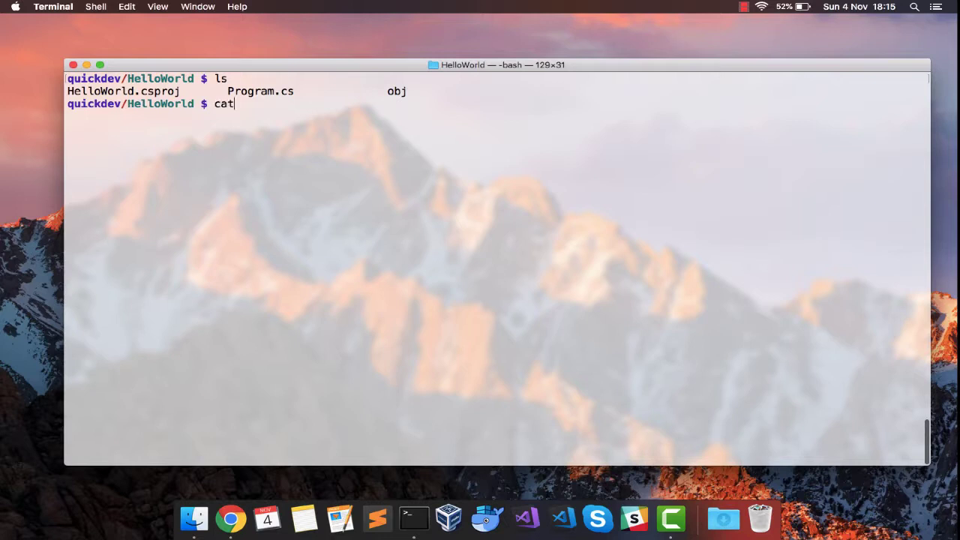
type("HelloWorld.csproj")
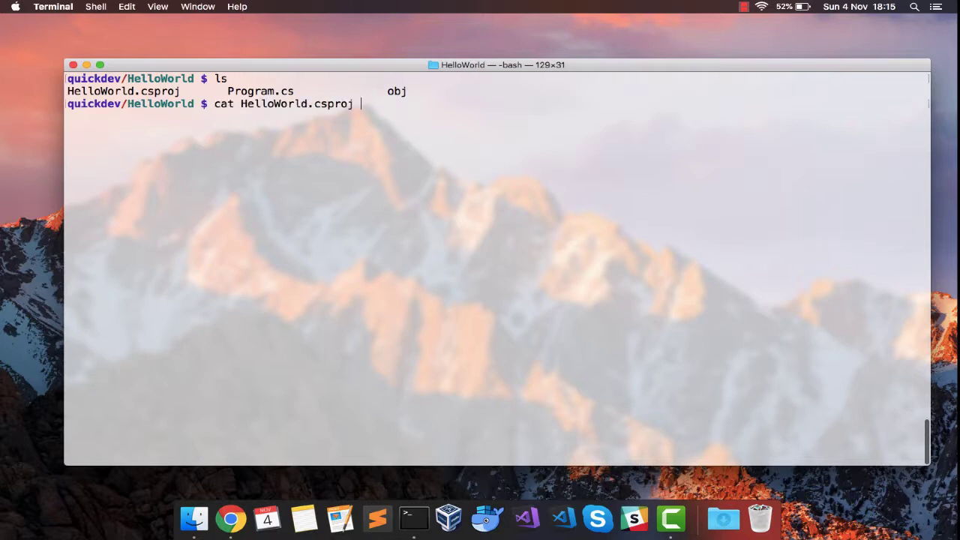
key("Return")
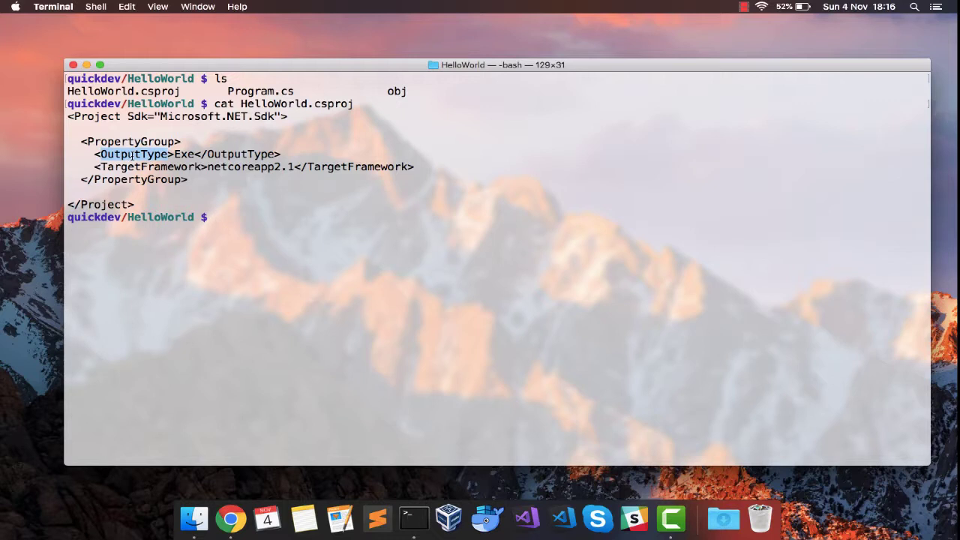
Step: Build HelloWorld.csproj, succeeding with 0 warnings and 0 errors
type("d")
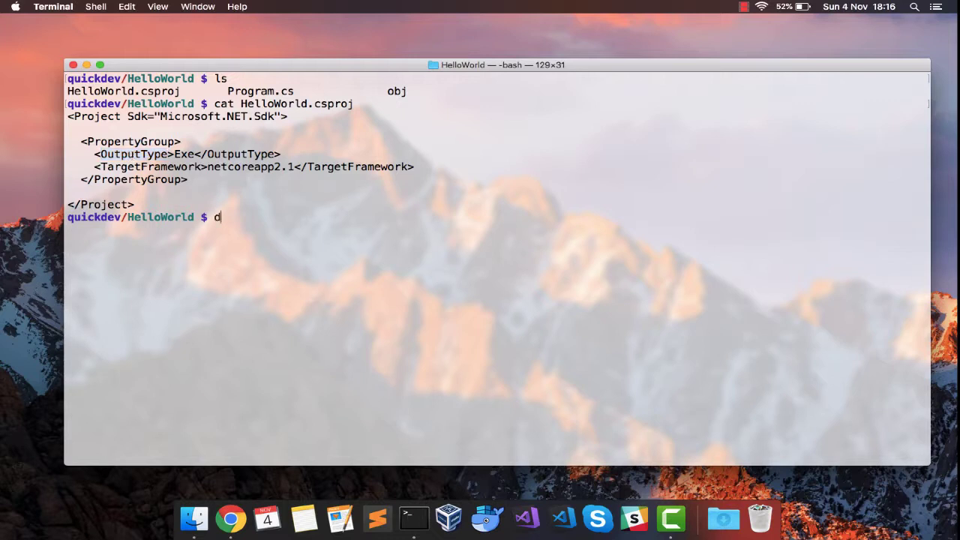
type("otnet")
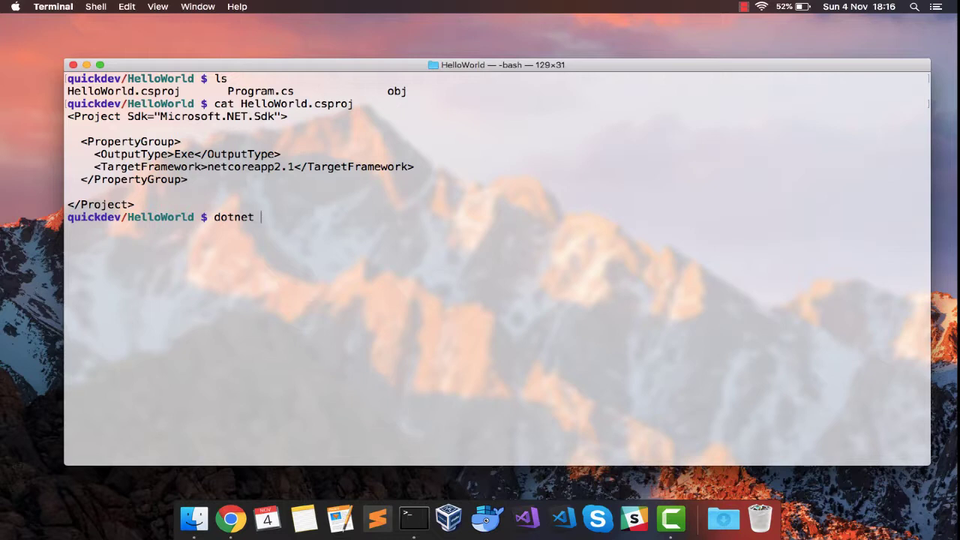
type("buil")
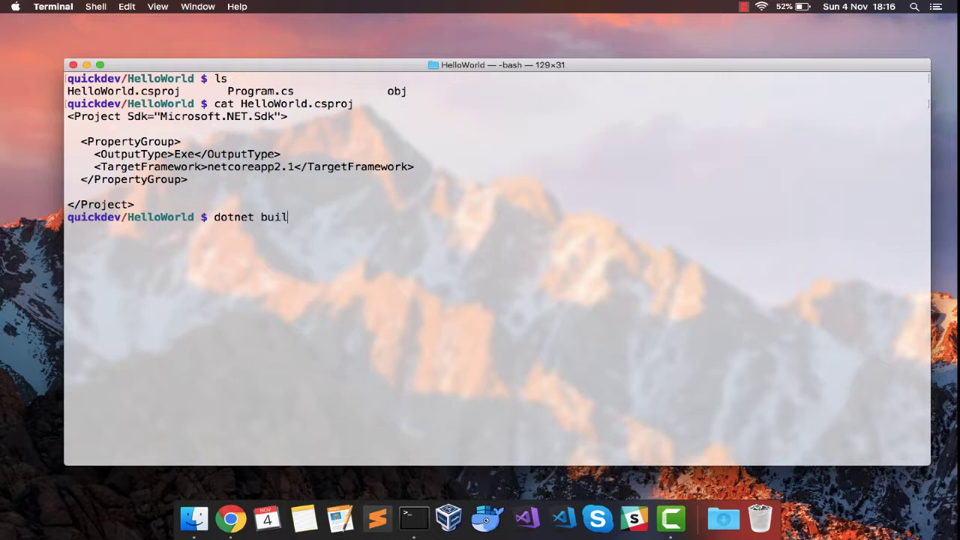
type("d")
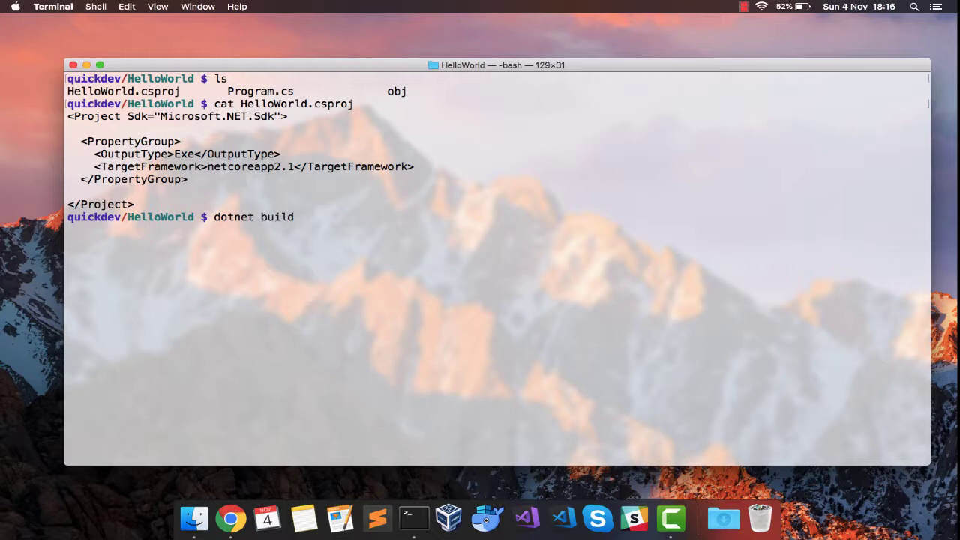
type("He")
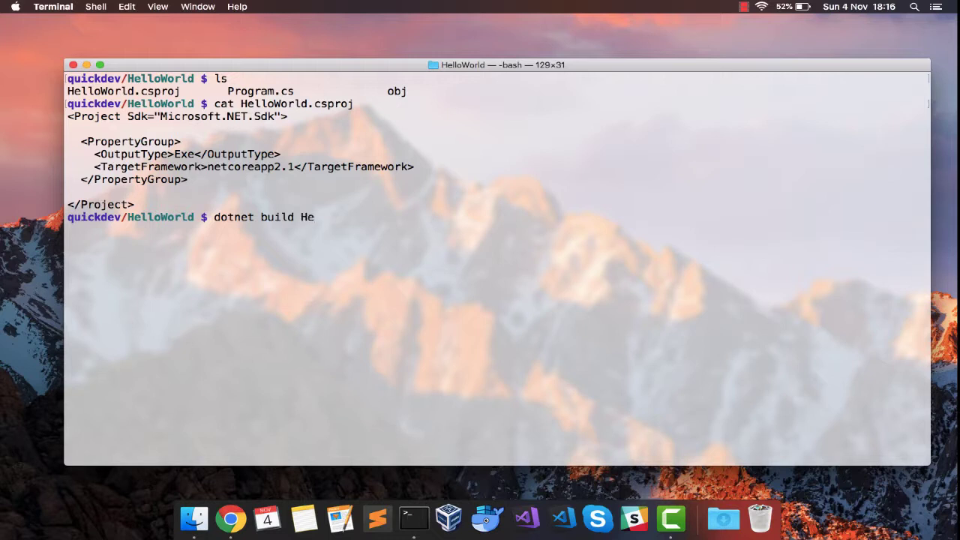
type("lloWorld.csproj")
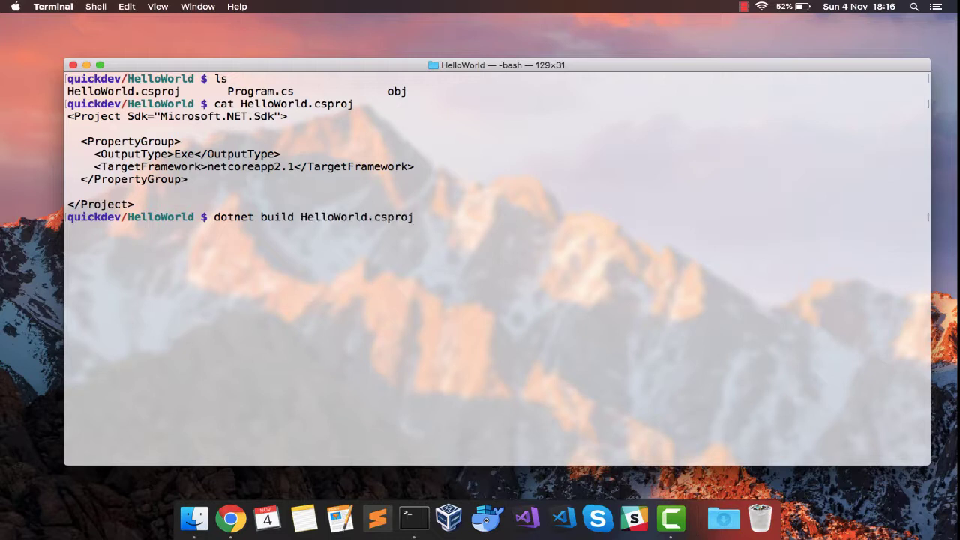
key("Return")
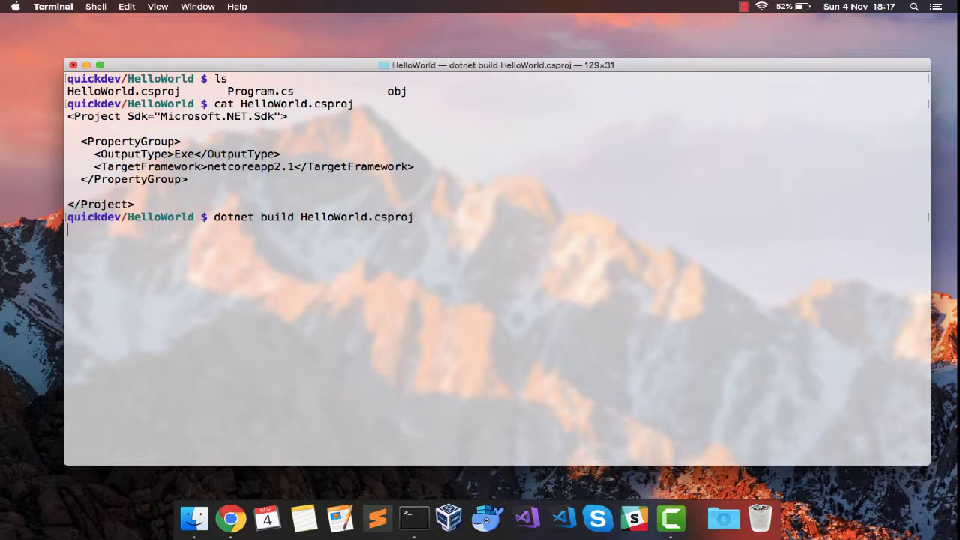
key("Return")
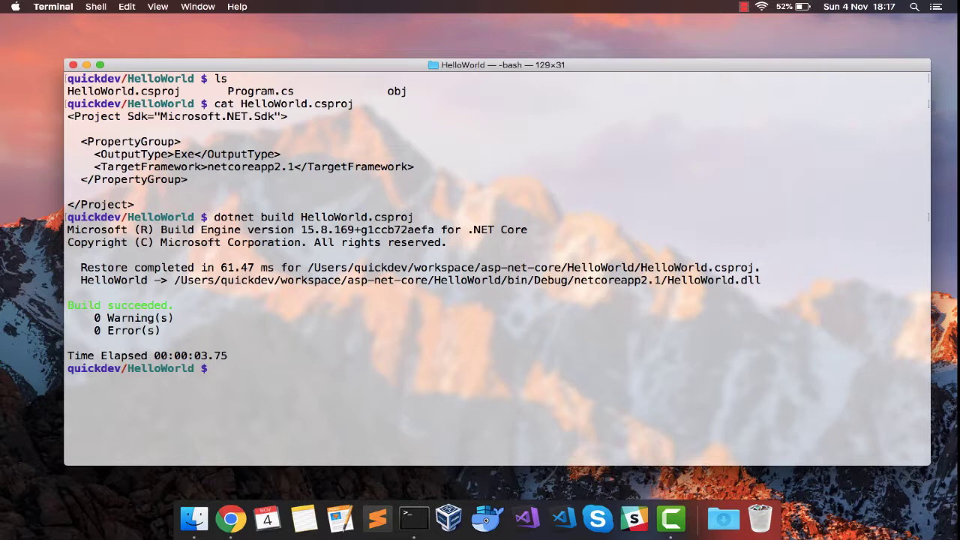
mouse_move(73, 293)
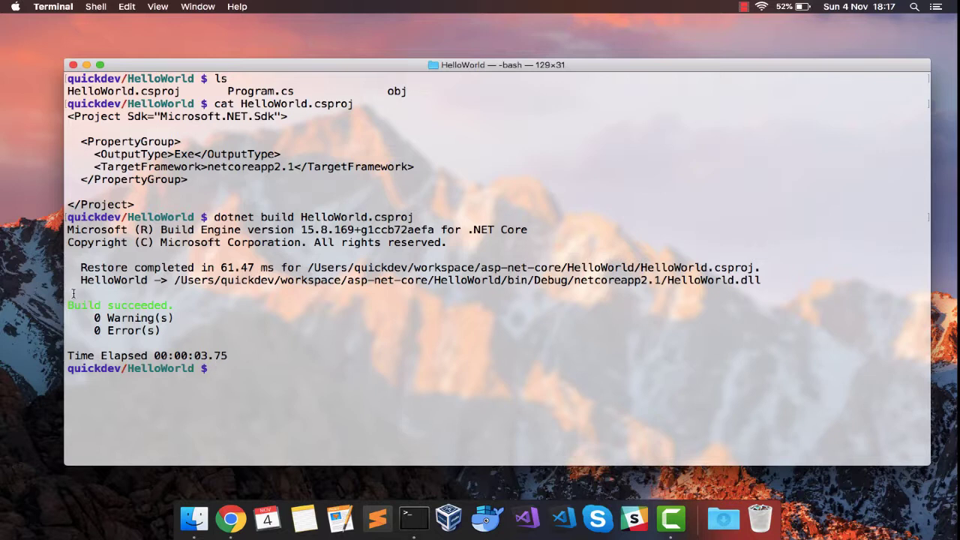
mouse_move(385, 310)
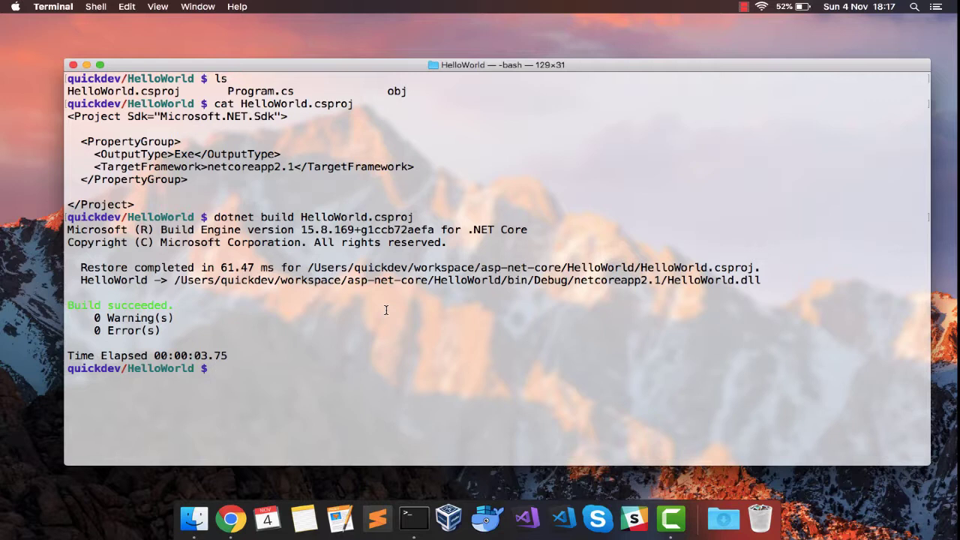
Step: Run the HelloWorld project with dotnet run
type("dotnet")
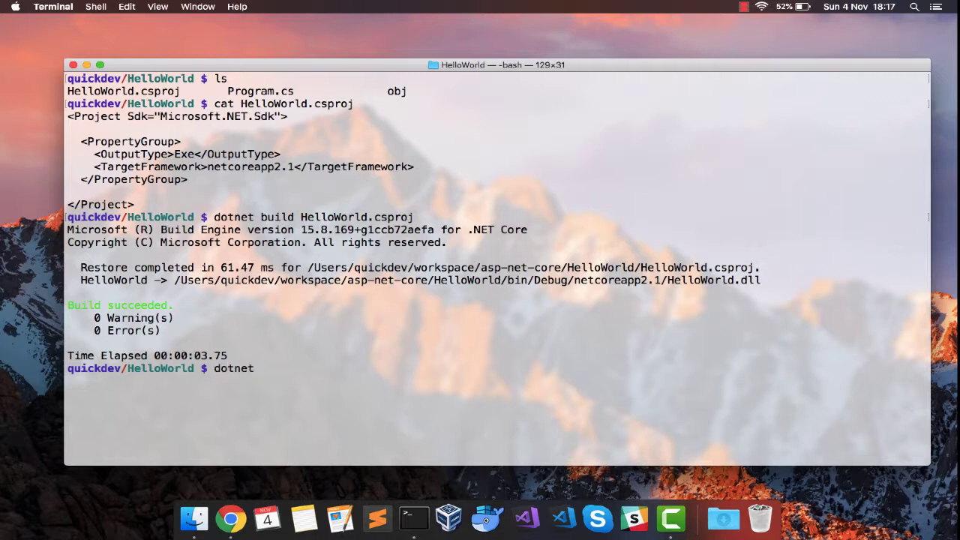
type("run He")
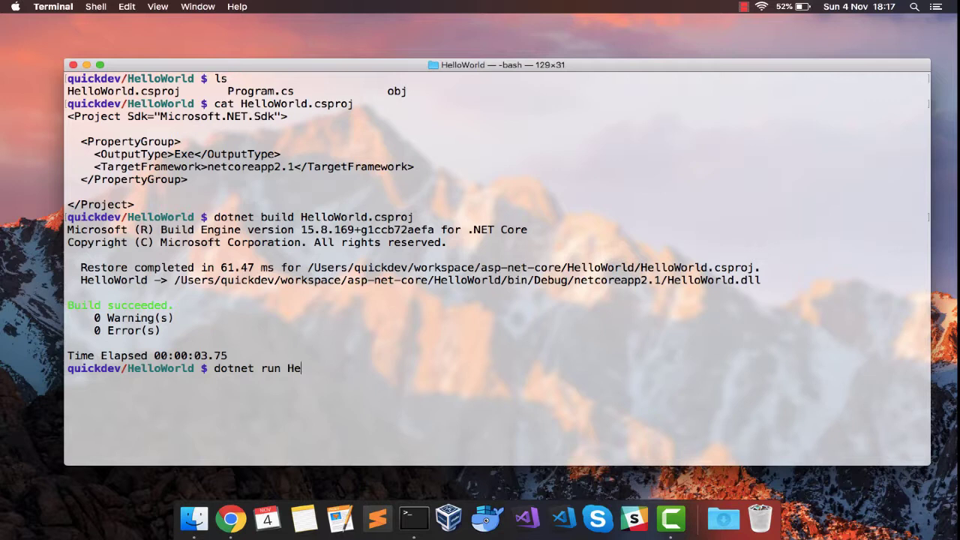
key("Return")
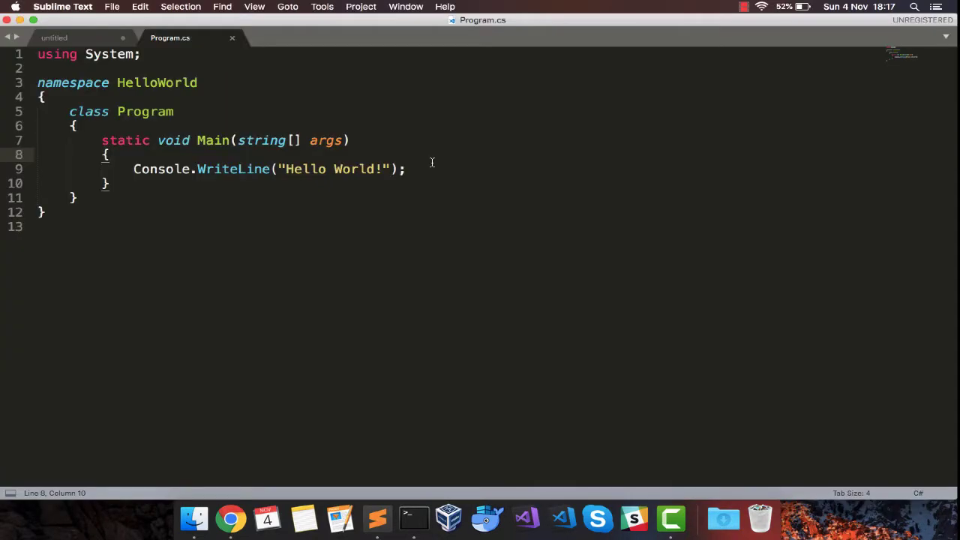
Step: Remove the semicolon after the Hello World WriteLine in Program.cs, then return to Terminal
left_click(407, 169)
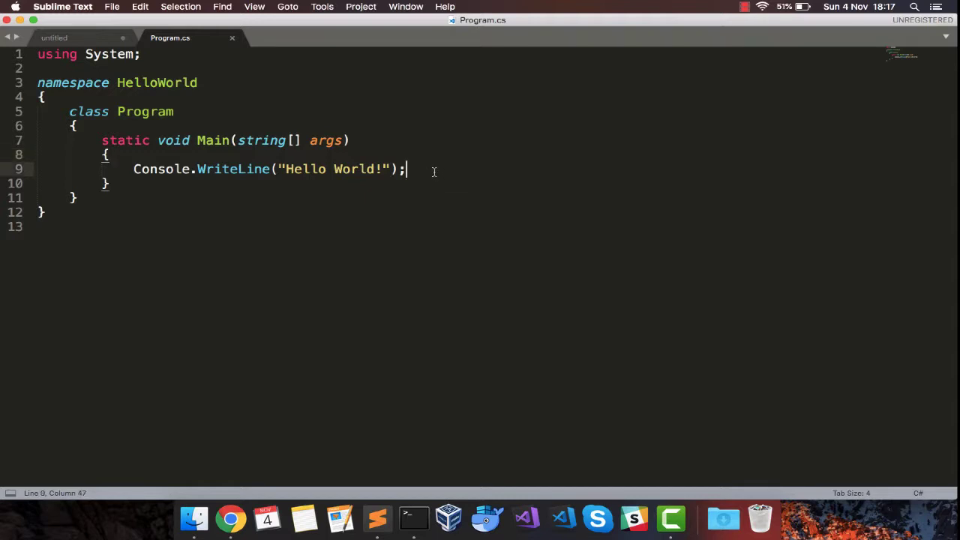
key("backspace")
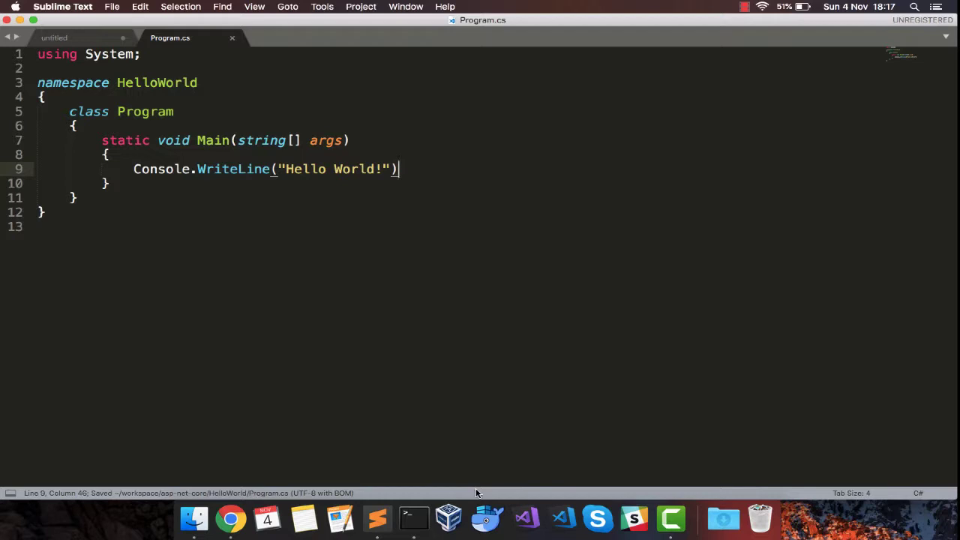
left_click(413, 518)
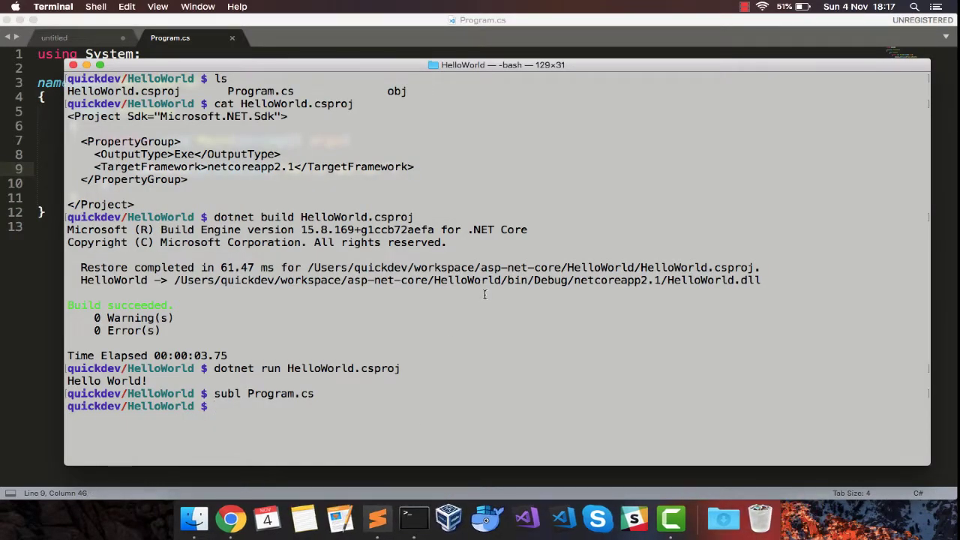
Step: Rebuild HelloWorld.csproj, failing with CS1002 missing semicolon at Program.cs line 9
type("dotnet build HelloWorld.csproj")
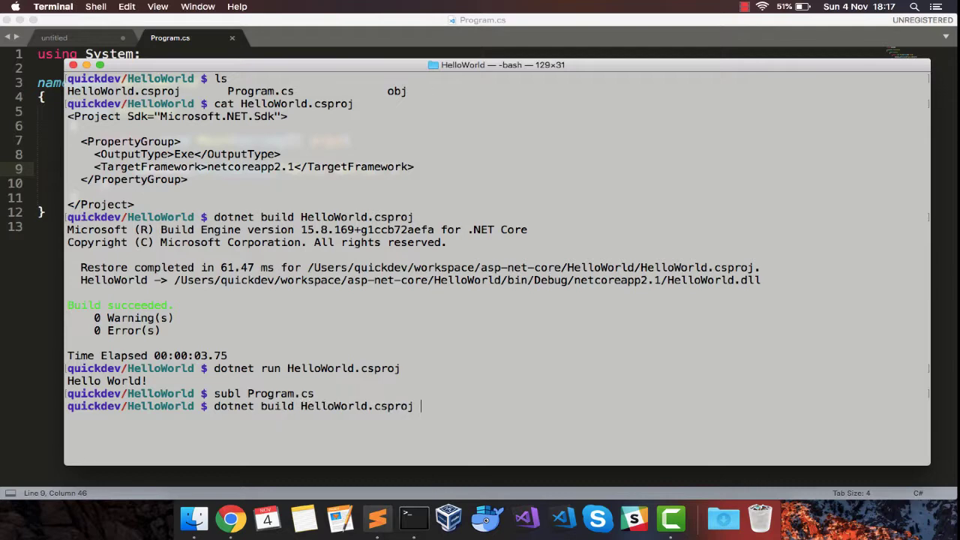
key("Return")
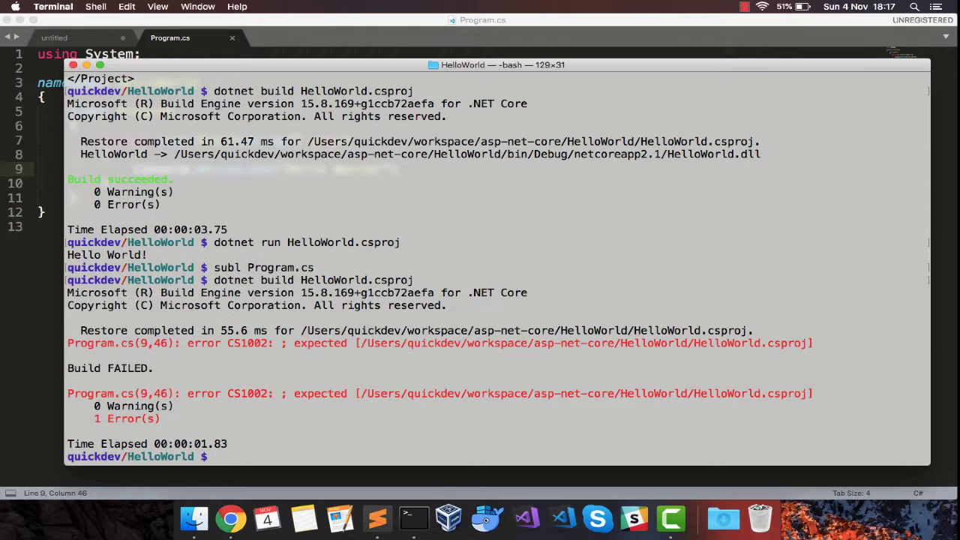
mouse_move(282, 395)
type(";")
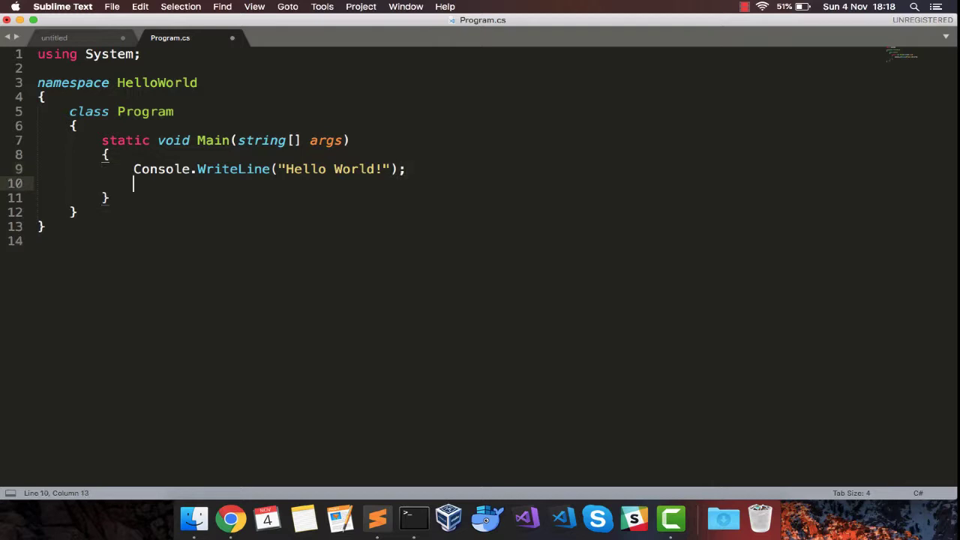
Step: Add Console.WriteLine("Welcome to .Net Core on Mac OS!!"); to Program.cs and return to Terminal
type("Console.WriteLine(\"")
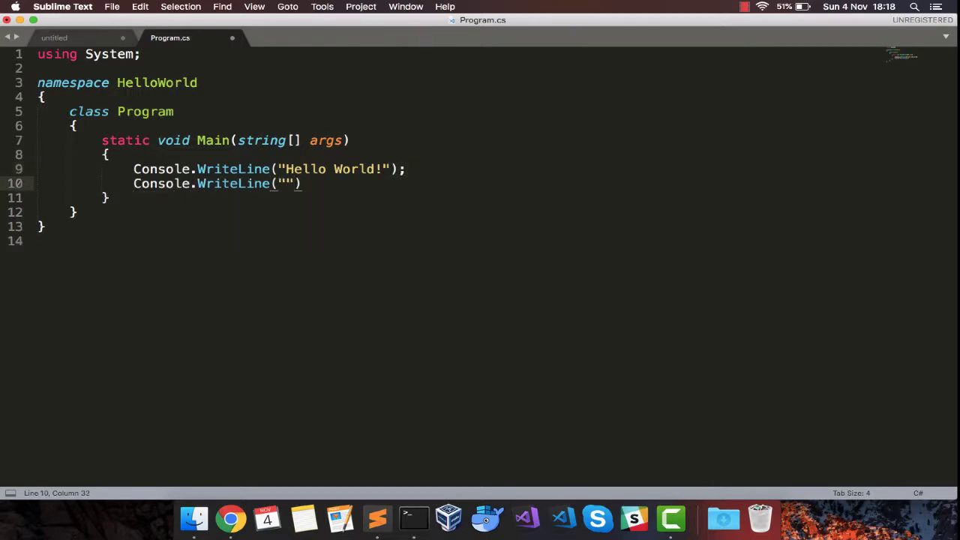
type("Welcome to .")
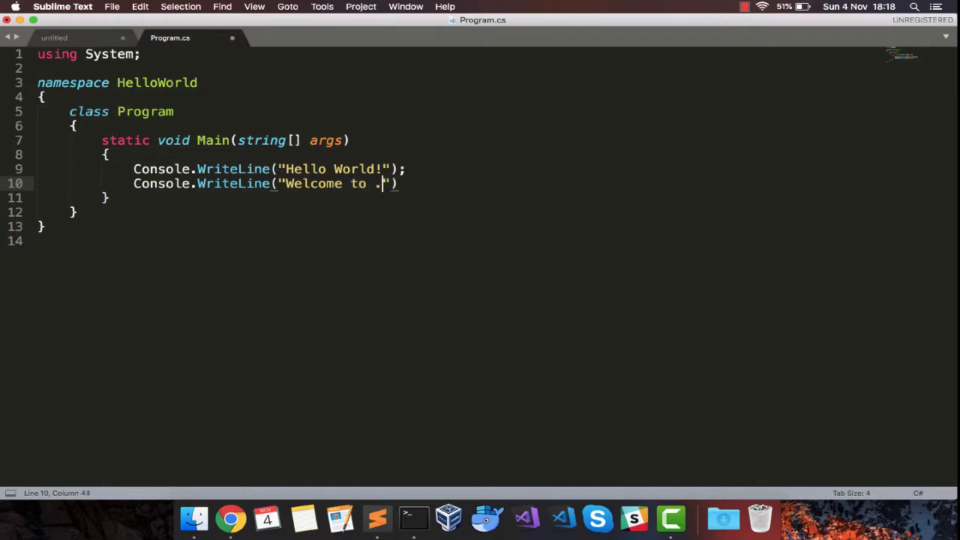
type("Net CCor")
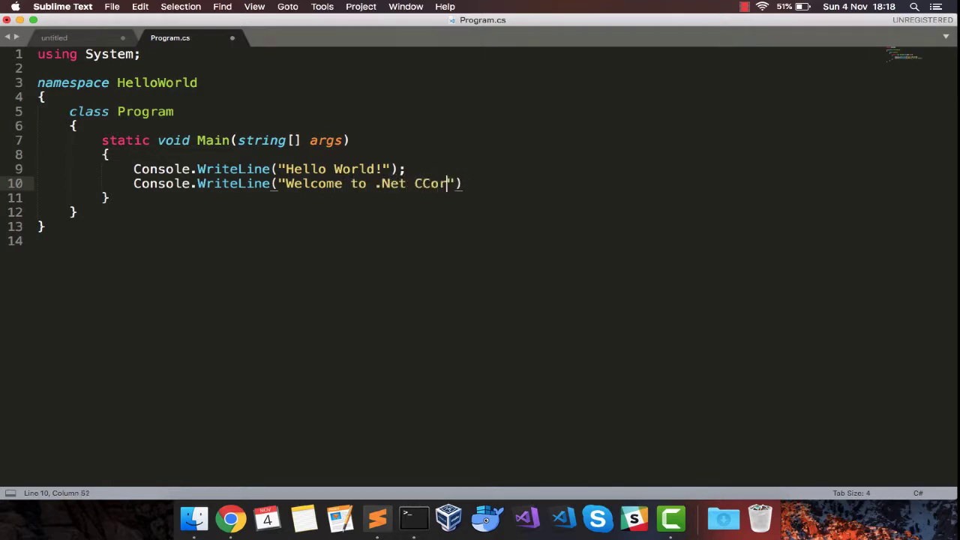
type("re on Mac")
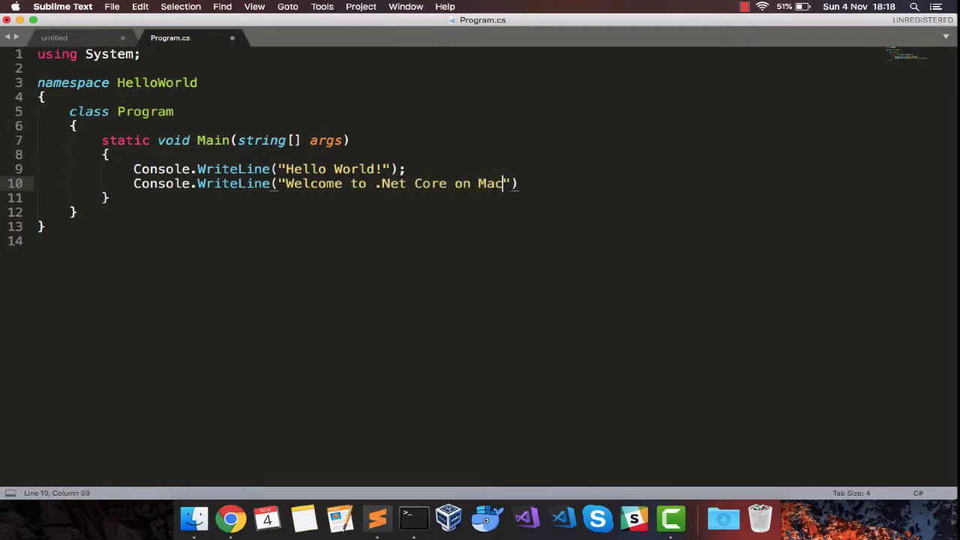
type("OS!!\");")
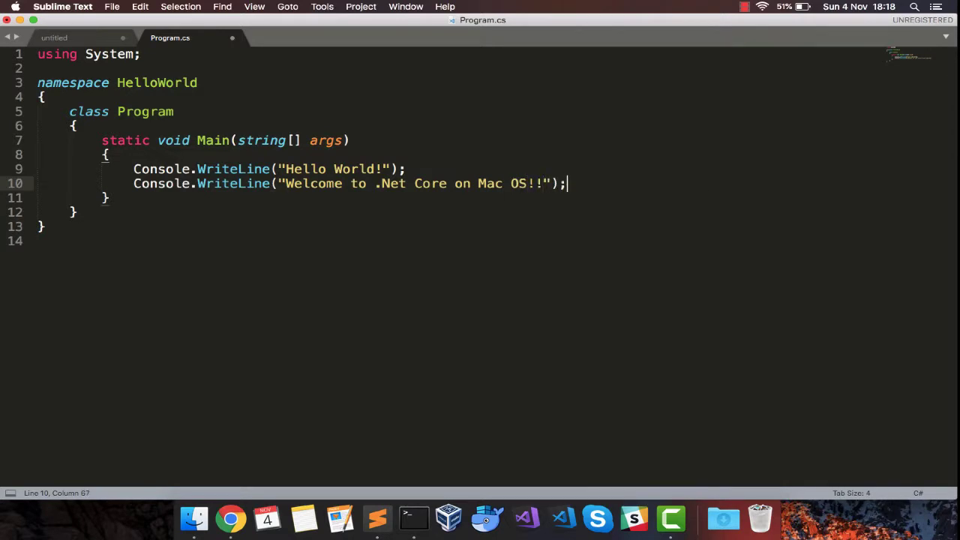
left_click(414, 517)
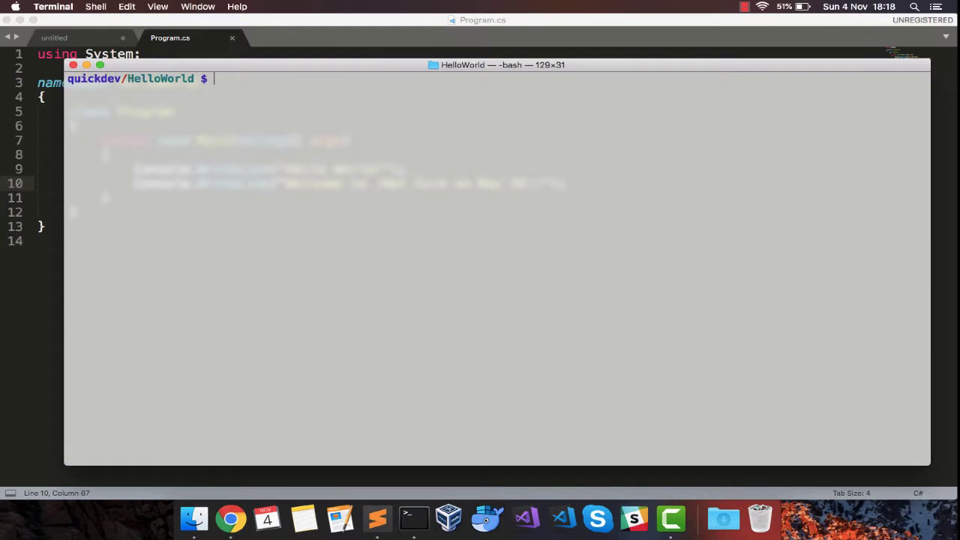
Step: Rebuild HelloWorld.csproj with 0 warnings and 0 errors, then start typing dotnet run
type("dotnet build HelloWorld.csproj")
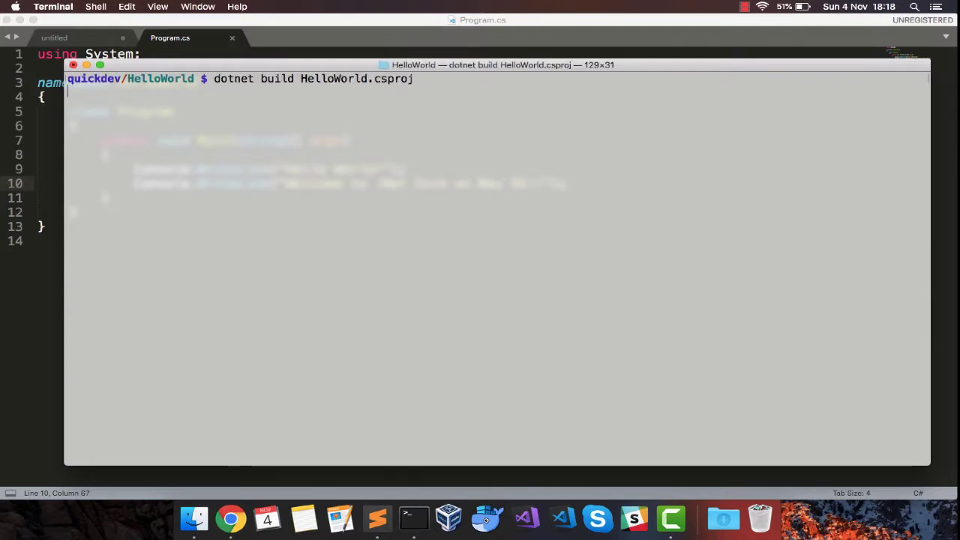
key("Return")
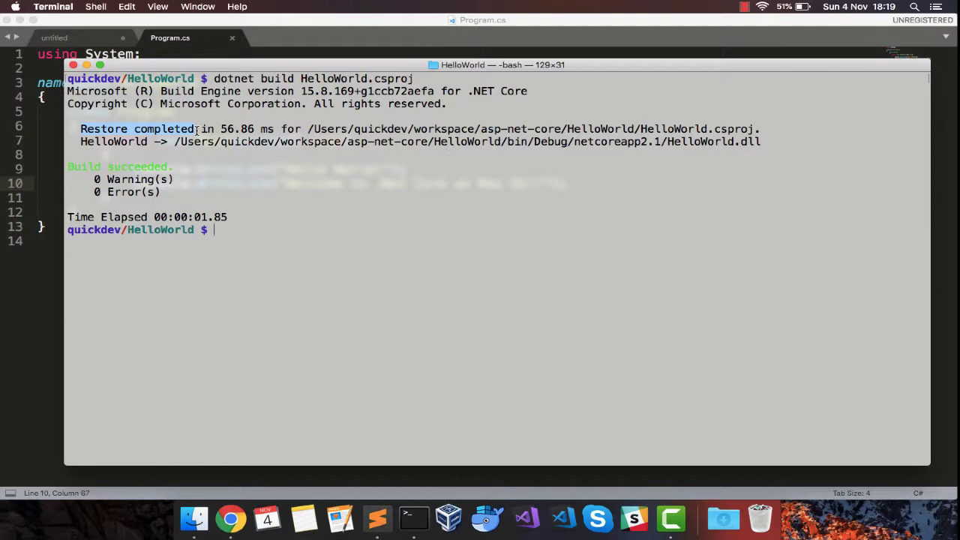
mouse_move(301, 268)
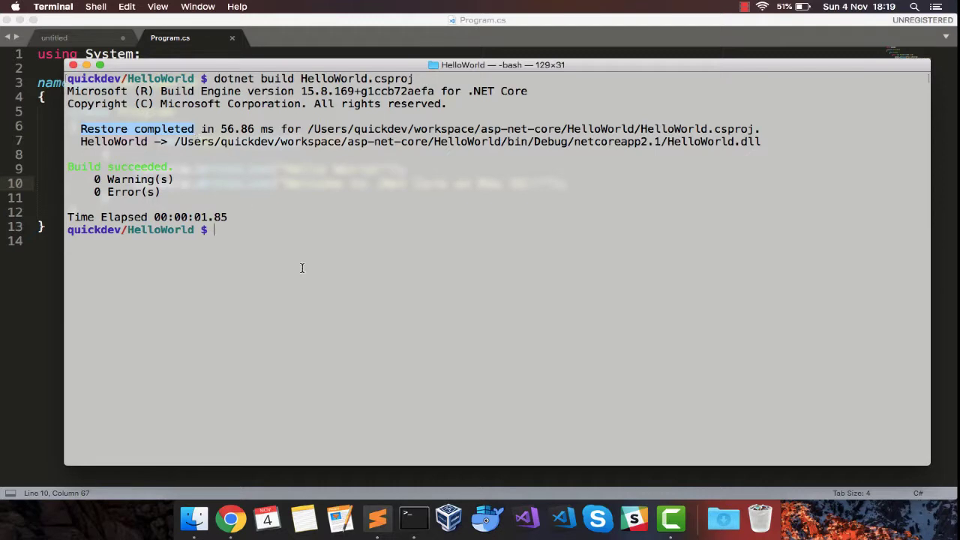
mouse_move(312, 276)
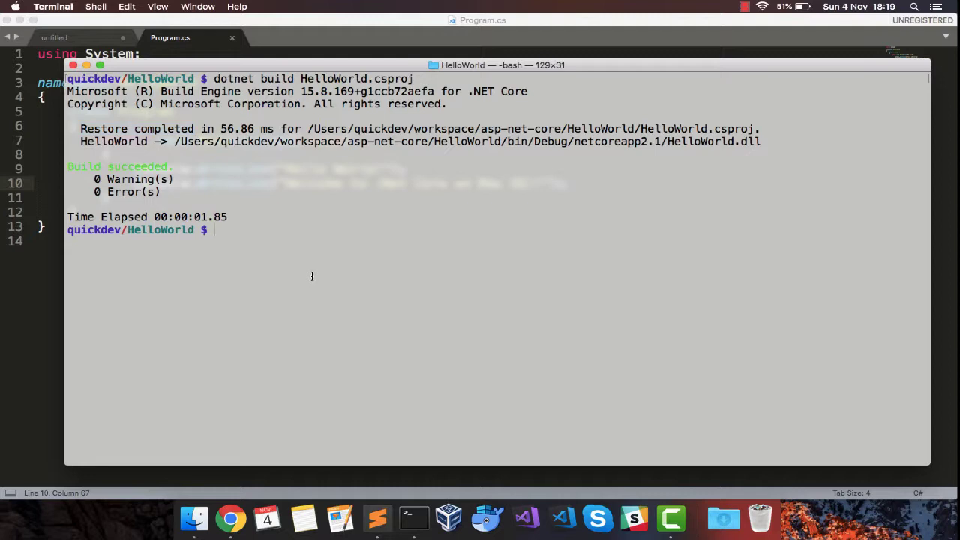
type("dotnet run")
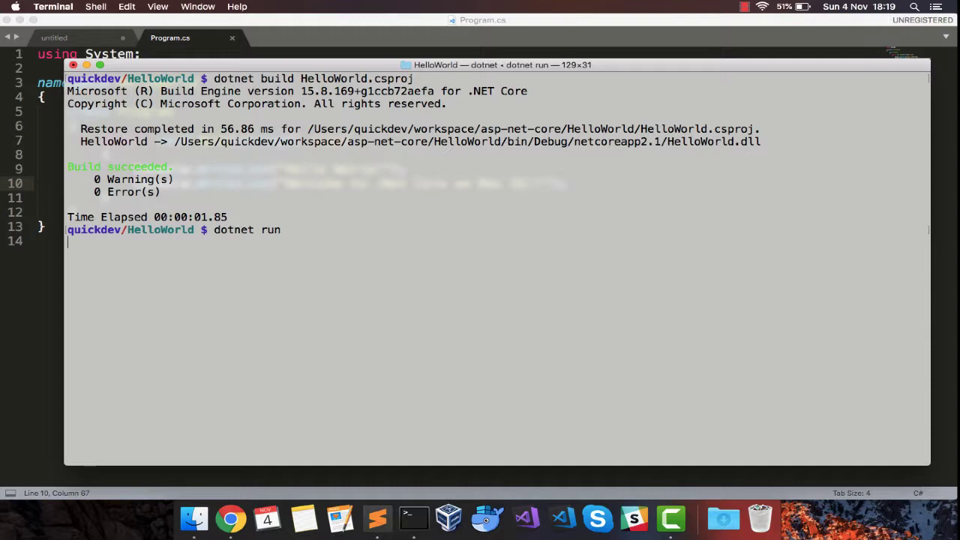
Step: Run the app with dotnet run, then move up to the asp-net-core folder with cd .
key("Return")
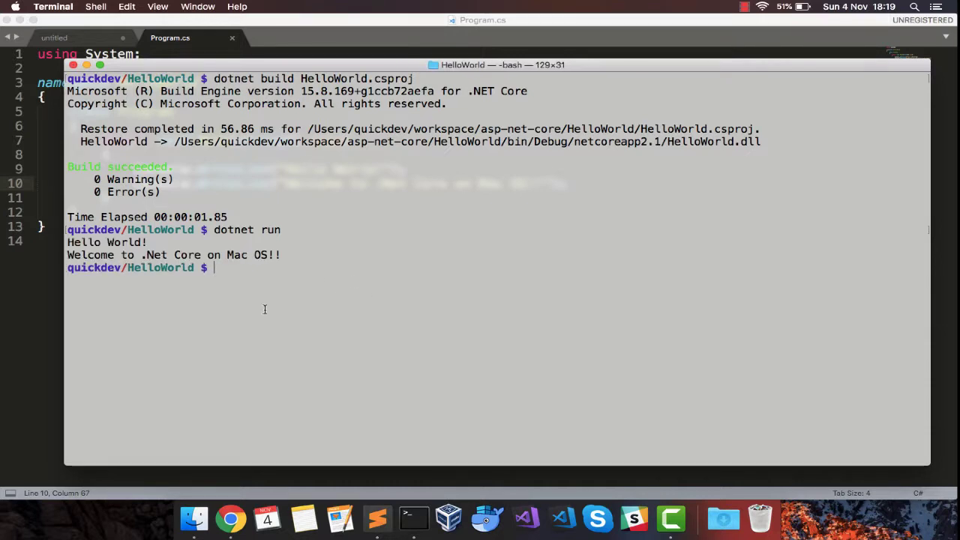
mouse_move(363, 227)
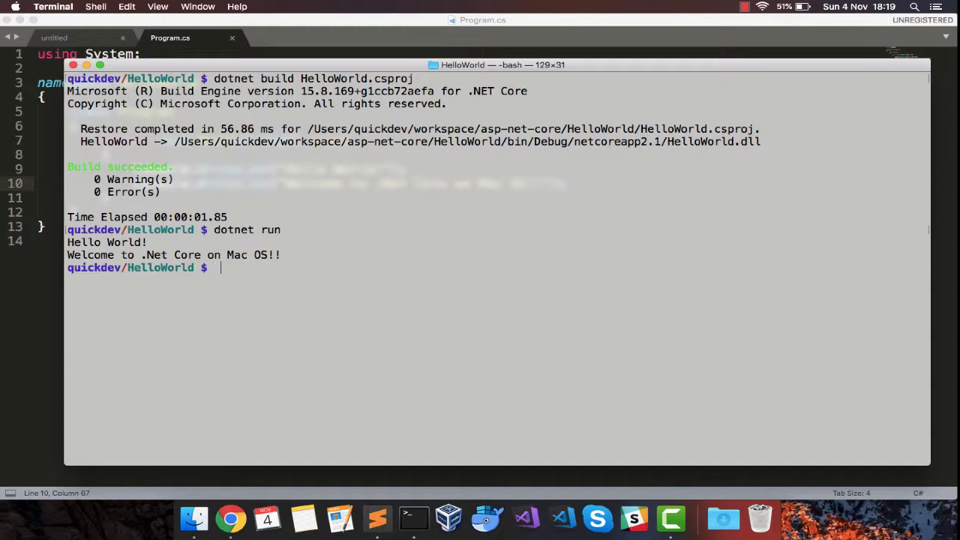
type("cd ..")
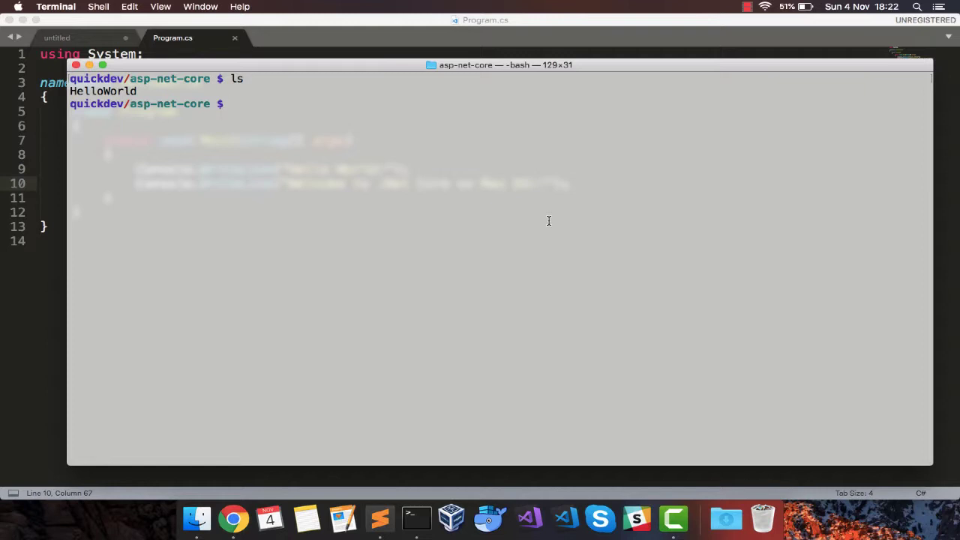
Step: Run 'dotnet run --project HelloWorld/HelloWorld.csproj' from the asp-net-core folder
type("dotnet")
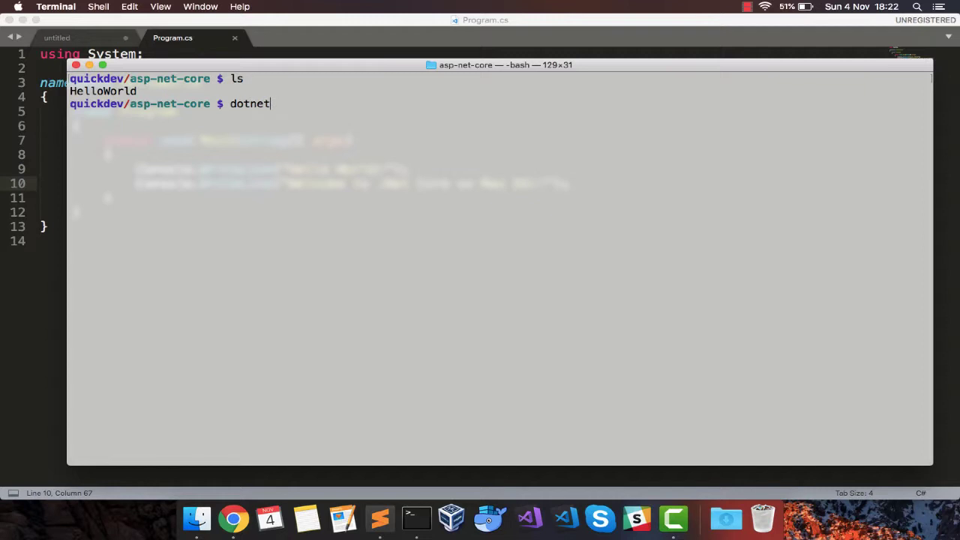
type("run --pr")
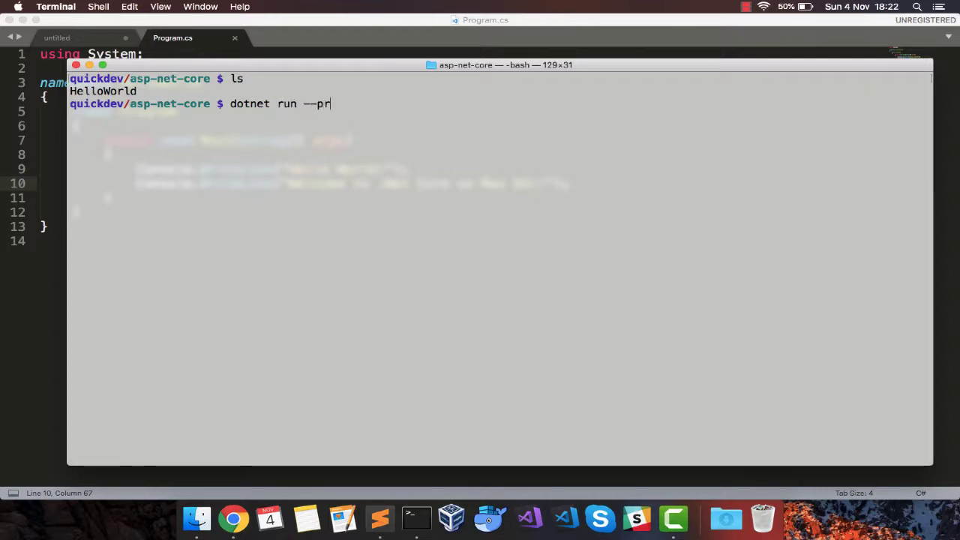
type("oject HelloWorld/HelloWorld.csproj")
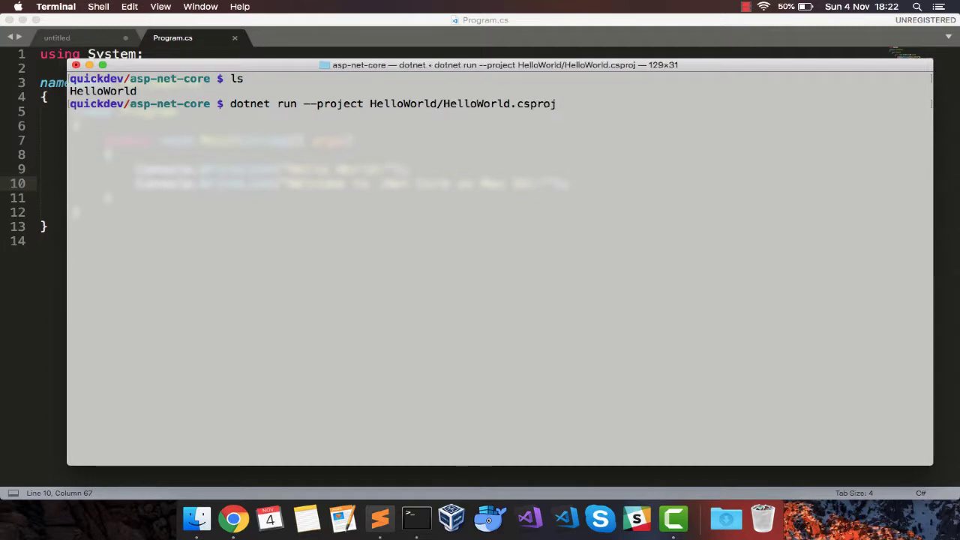
key("return")
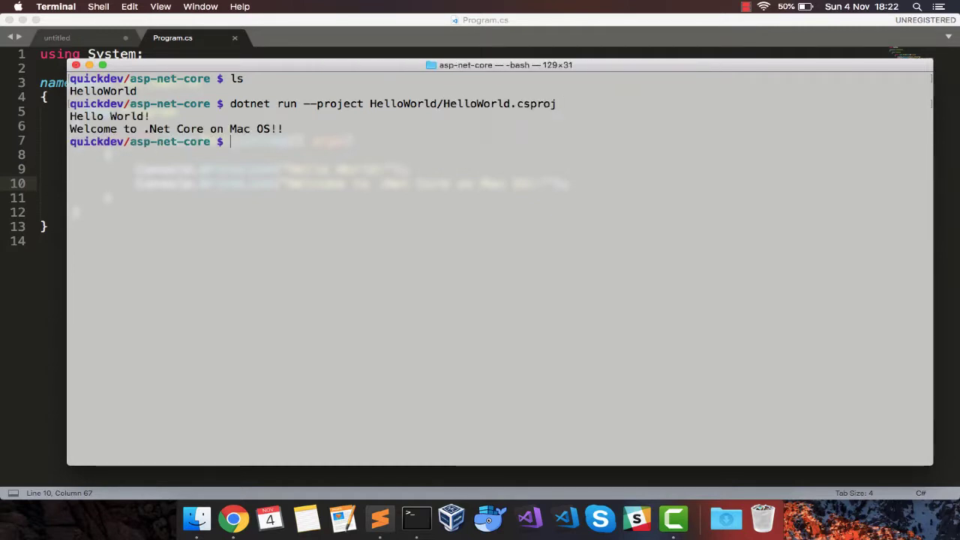